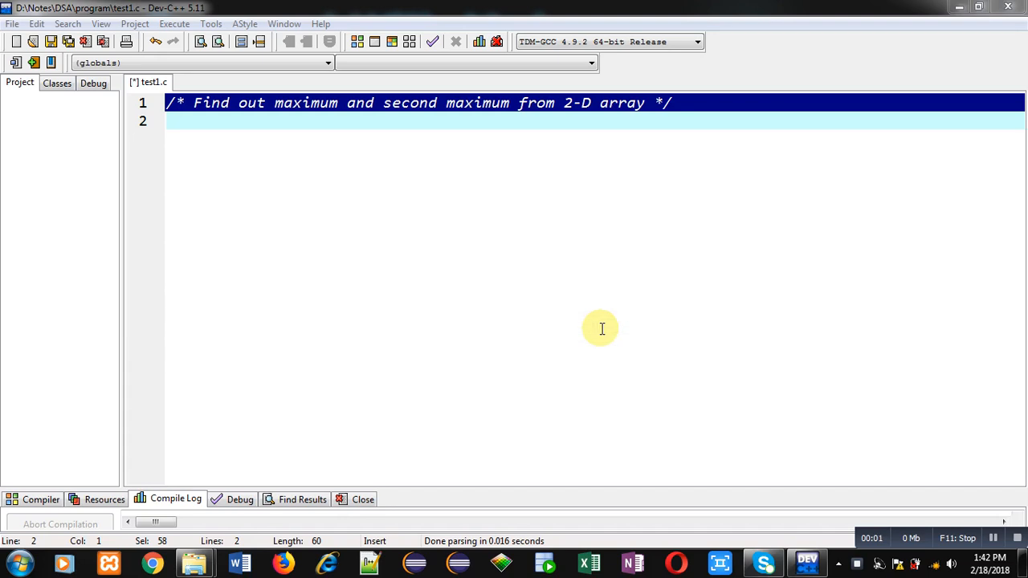
{"action": "mouse_move", "coordinate": [299, 135]}
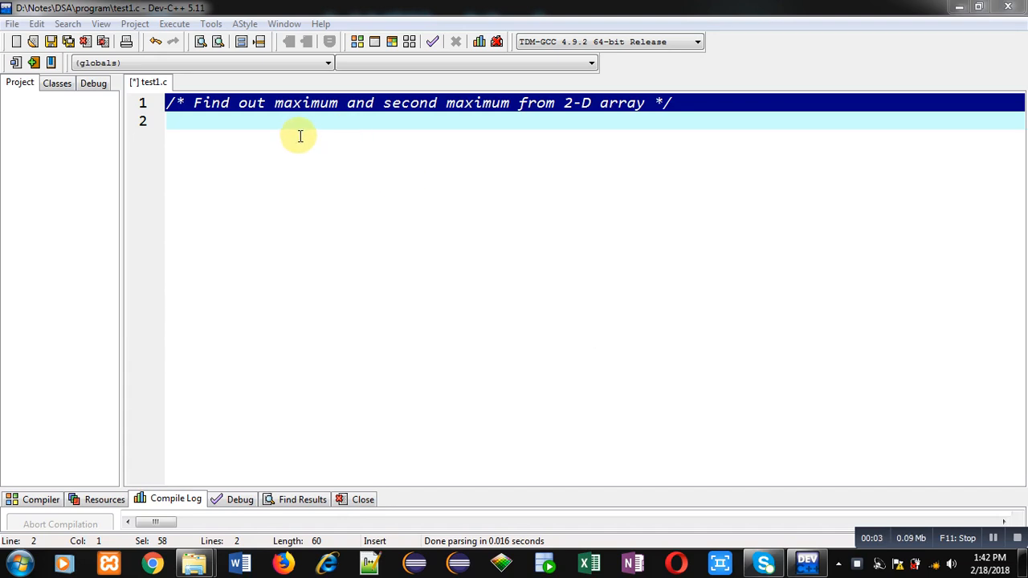
{"action": "mouse_move", "coordinate": [252, 125]}
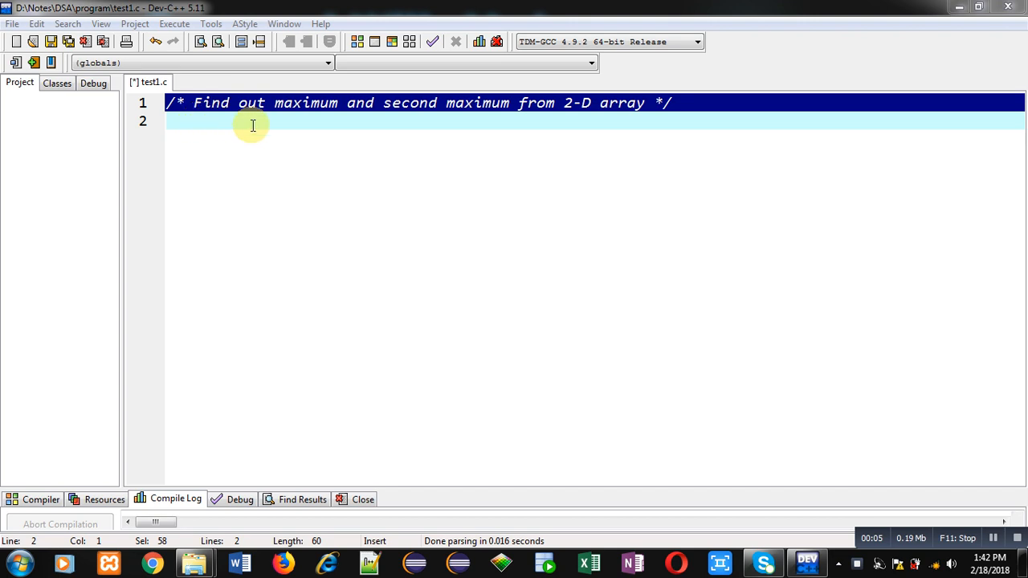
{"action": "mouse_move", "coordinate": [539, 123]}
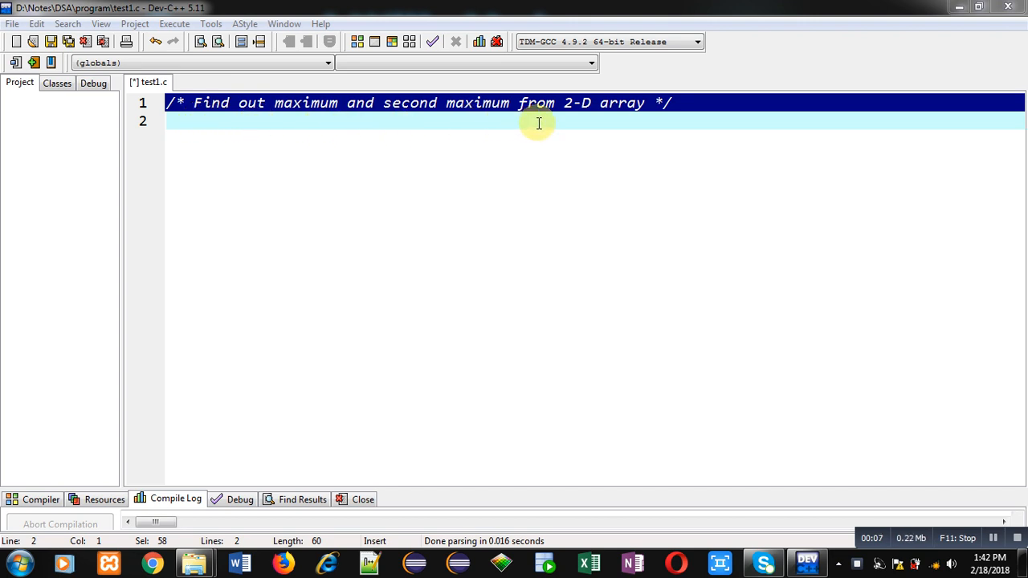
{"action": "mouse_move", "coordinate": [629, 131]}
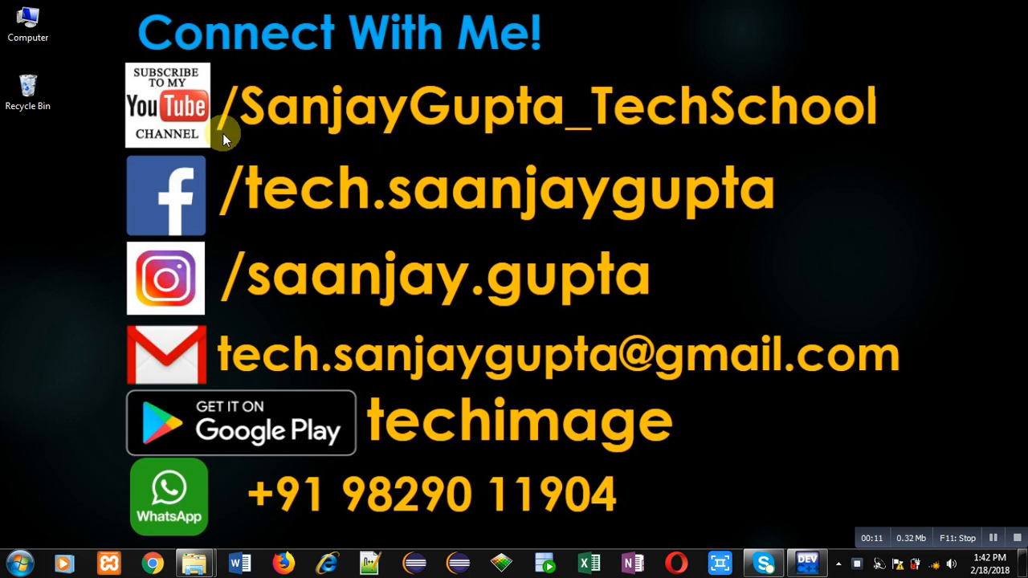
{"action": "mouse_move", "coordinate": [191, 147]}
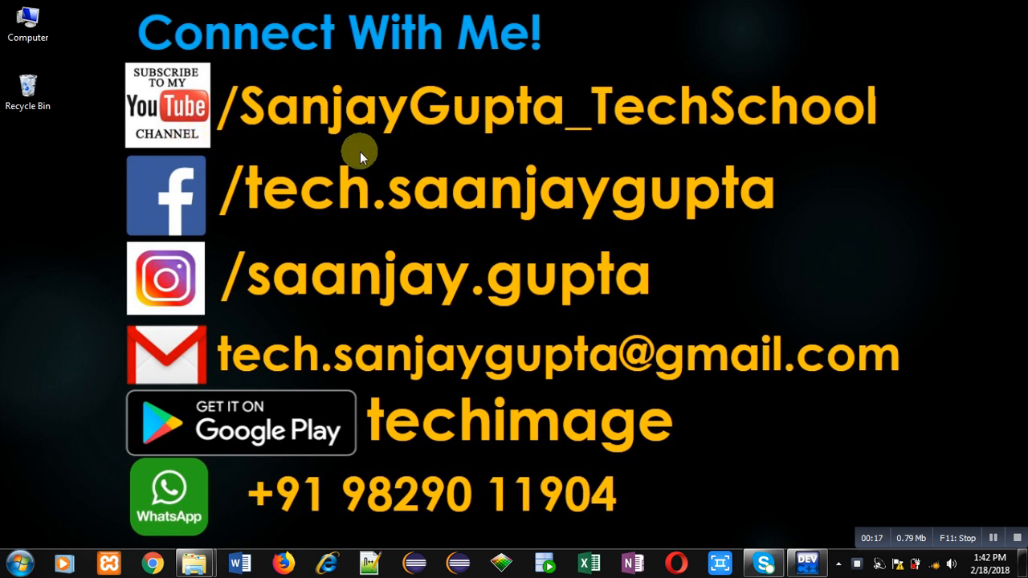
{"action": "mouse_move", "coordinate": [540, 249]}
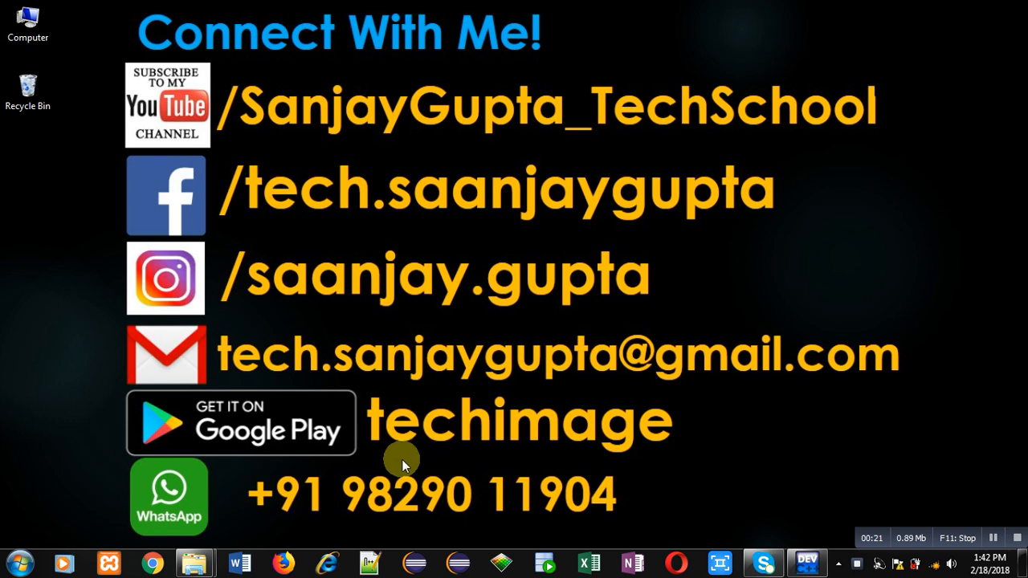
{"action": "mouse_move", "coordinate": [610, 478]}
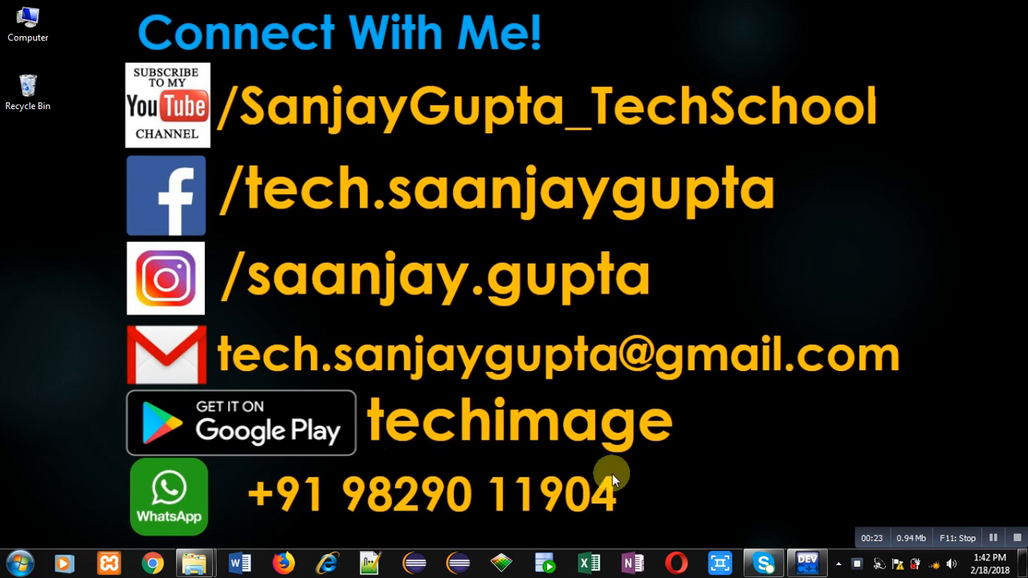
Step: Add #include<stdio.h> and the int main() header to test1.c
{"action": "left_click", "coordinate": [806, 562]}
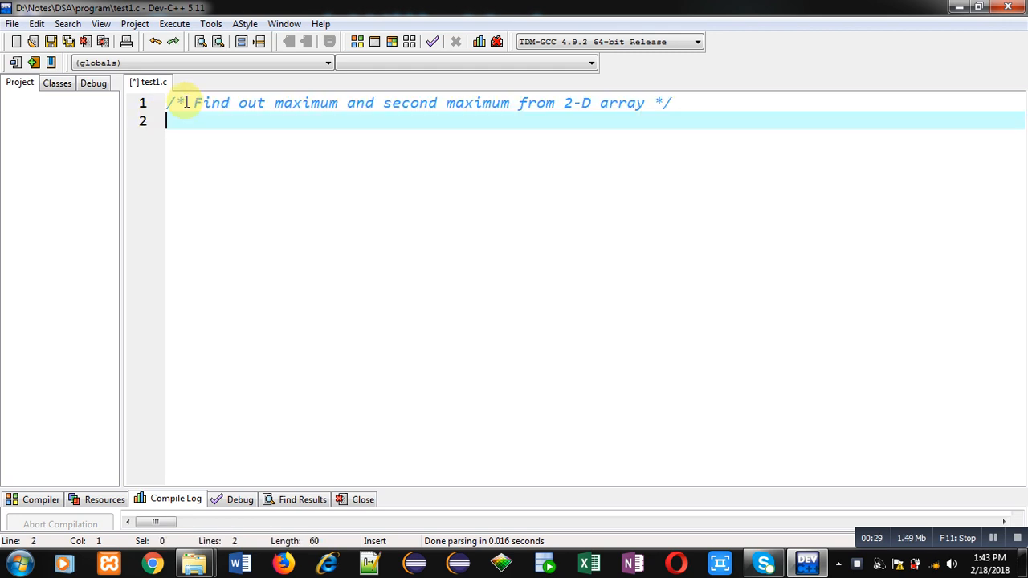
{"action": "type", "text": "#"}
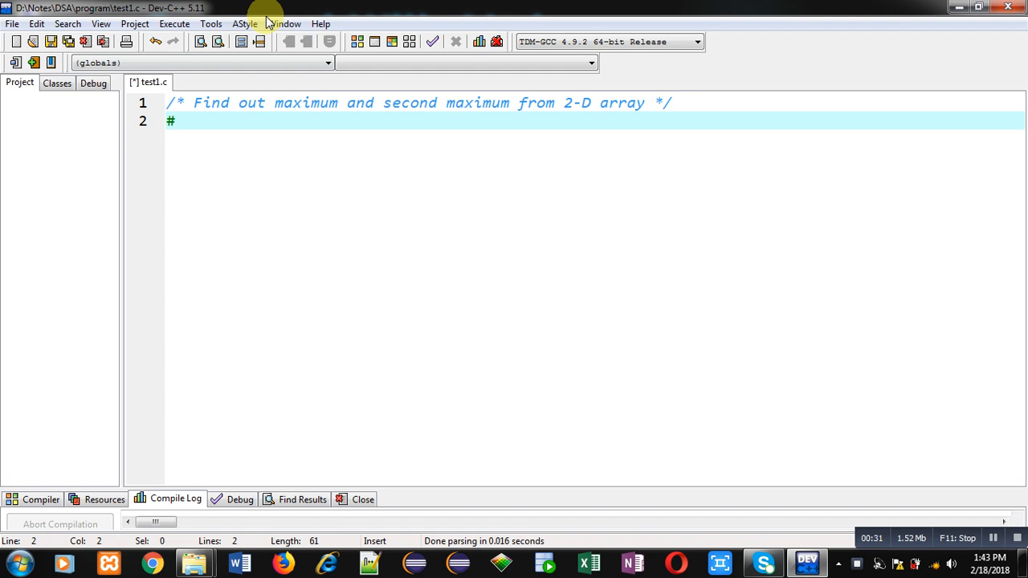
{"action": "type", "text": "include<stdio>"}
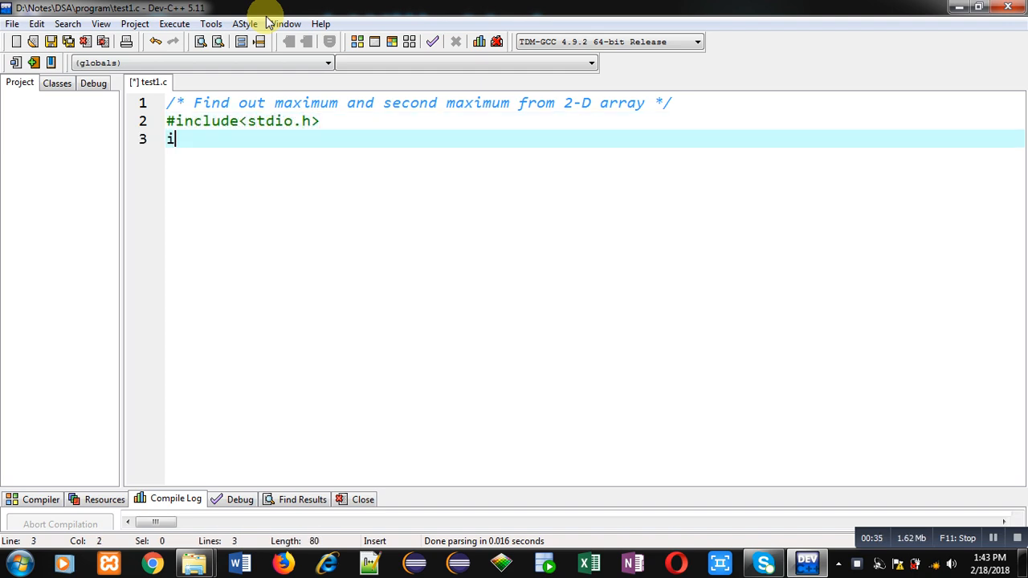
{"action": "type", "text": "nt main()"}
{"action": "type", "text": "int a[3][3"}
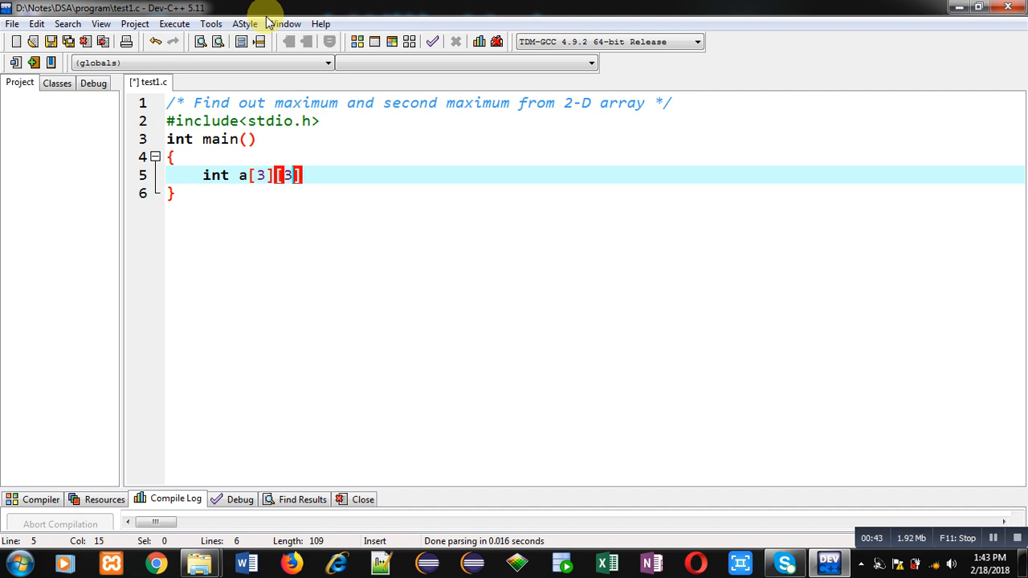
Step: Declare int a[3][3], i, j, max=-32767 and smax=-32768
{"action": "type", "text": ",i"}
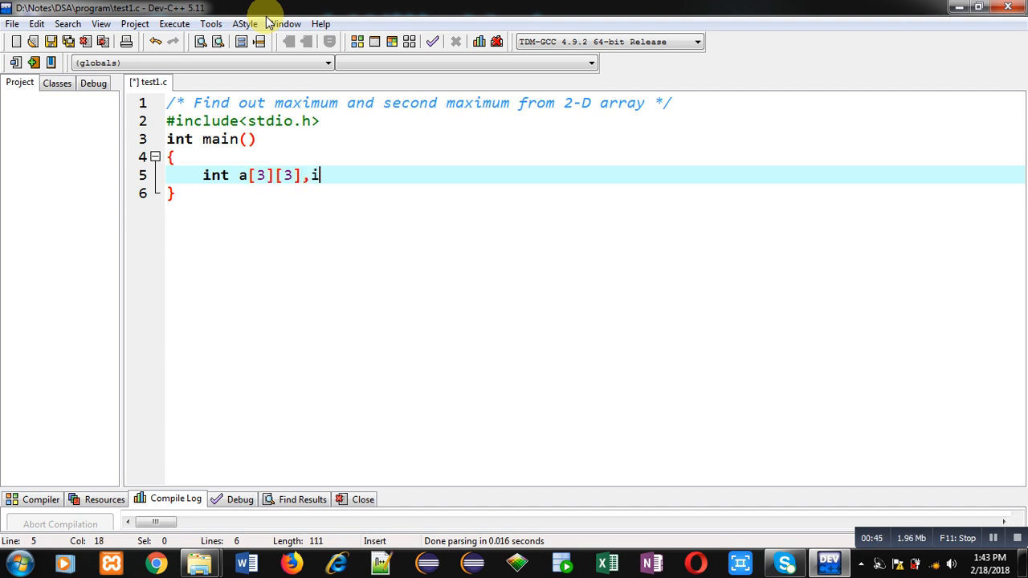
{"action": "type", "text": ",j"}
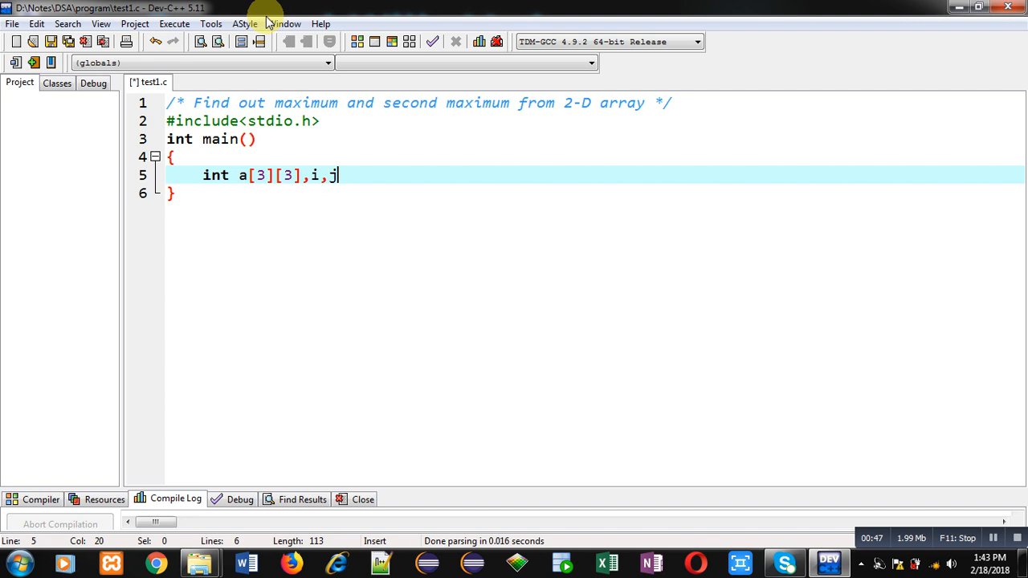
{"action": "type", "text": ",max="}
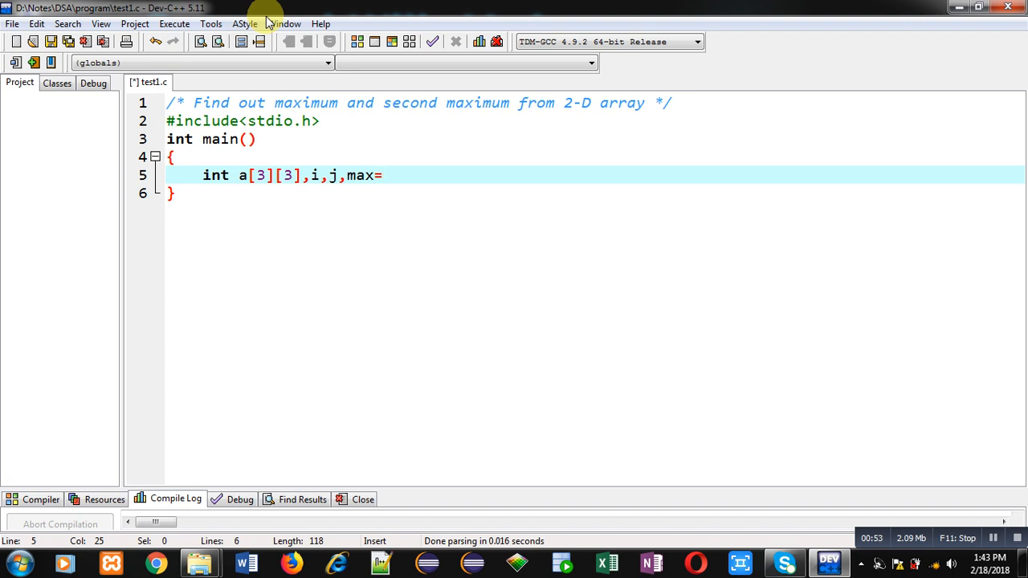
{"action": "type", "text": "-"}
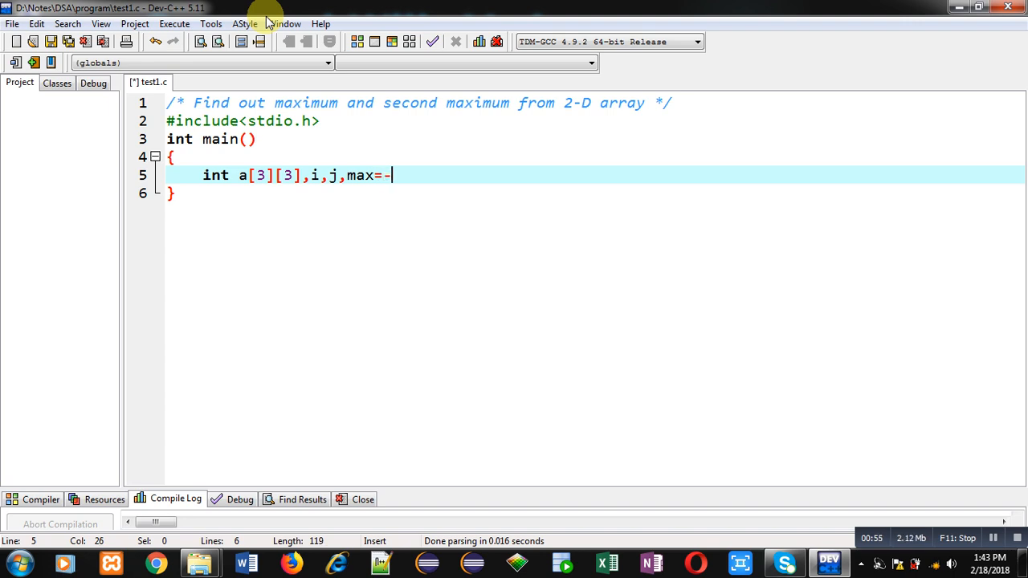
{"action": "type", "text": "327"}
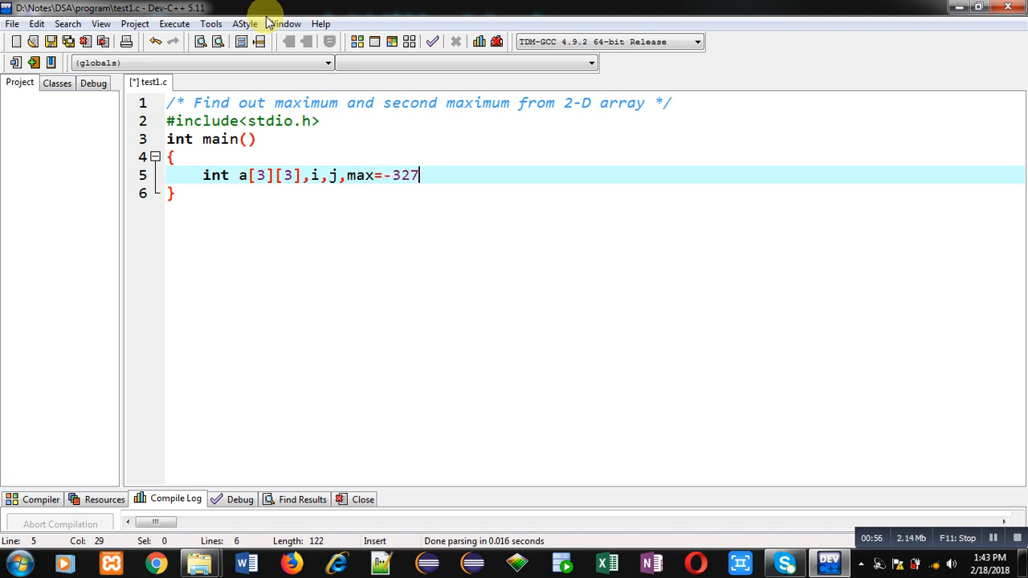
{"action": "type", "text": "67,s"}
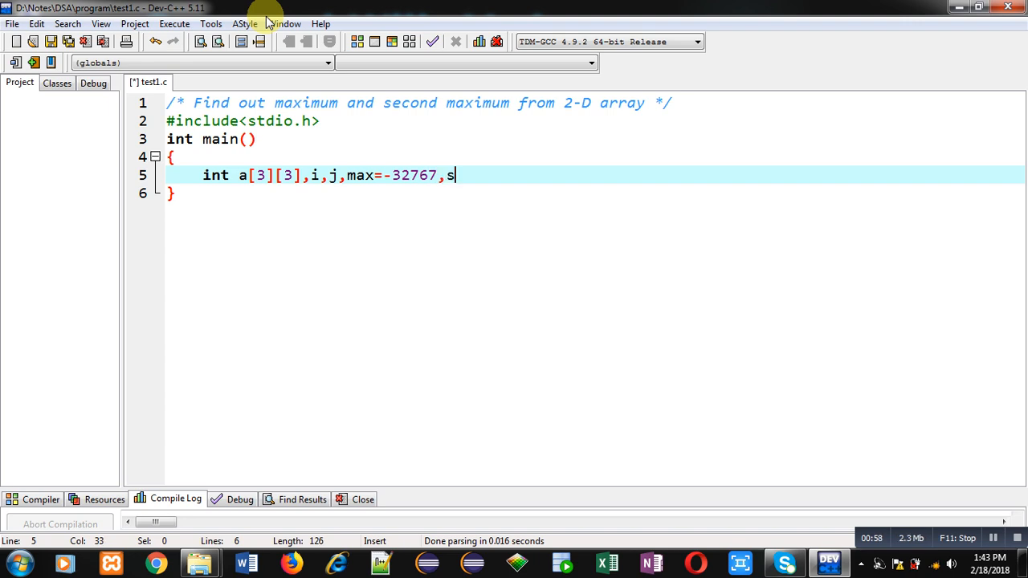
{"action": "type", "text": "max=-32768;"}
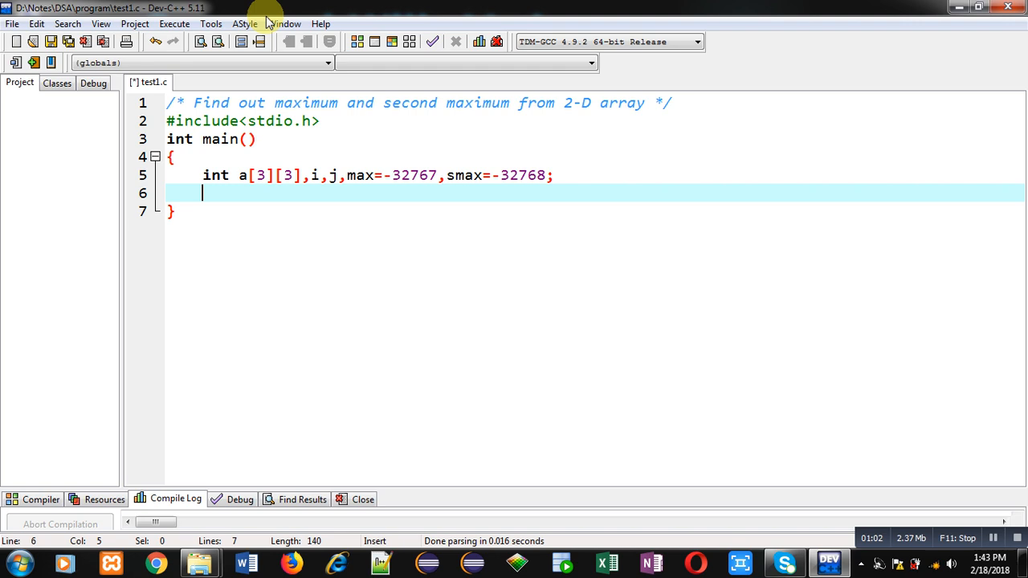
Step: Add a printf prompting "Enter Elements" on a new line
{"action": "type", "text": "printf"}
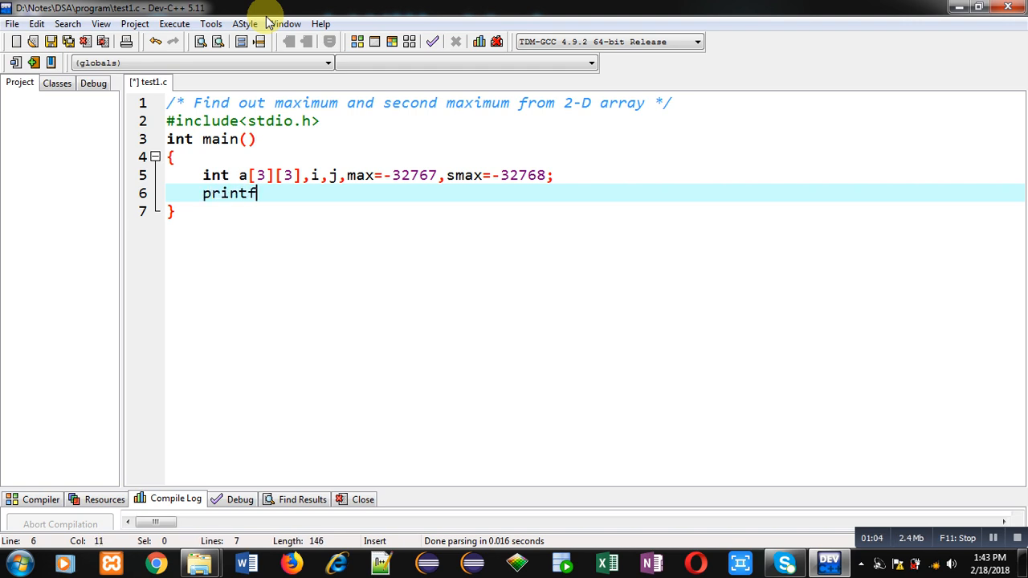
{"action": "type", "text": "(\"\\n\")"}
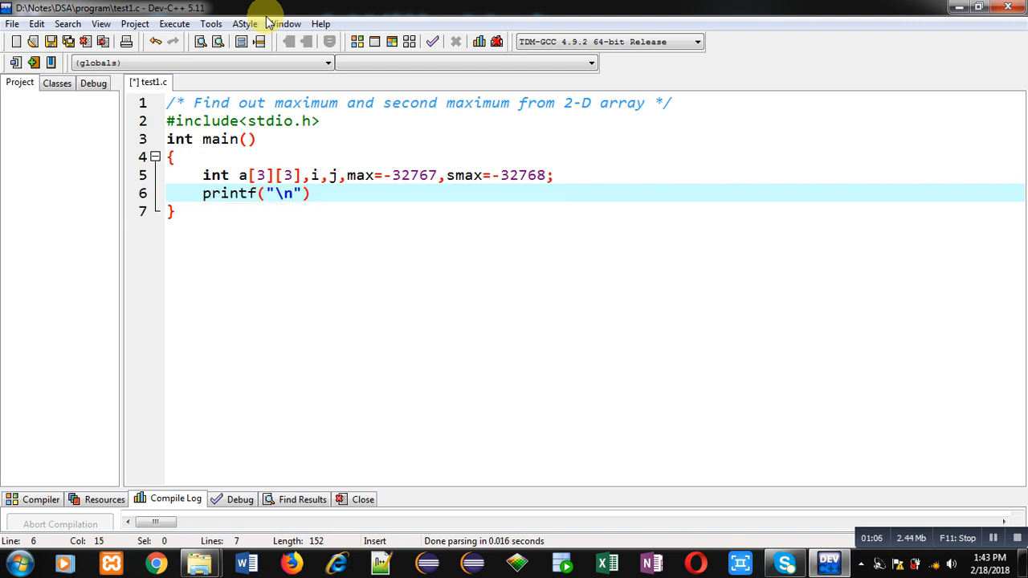
{"action": "type", "text": "Enter Elements"}
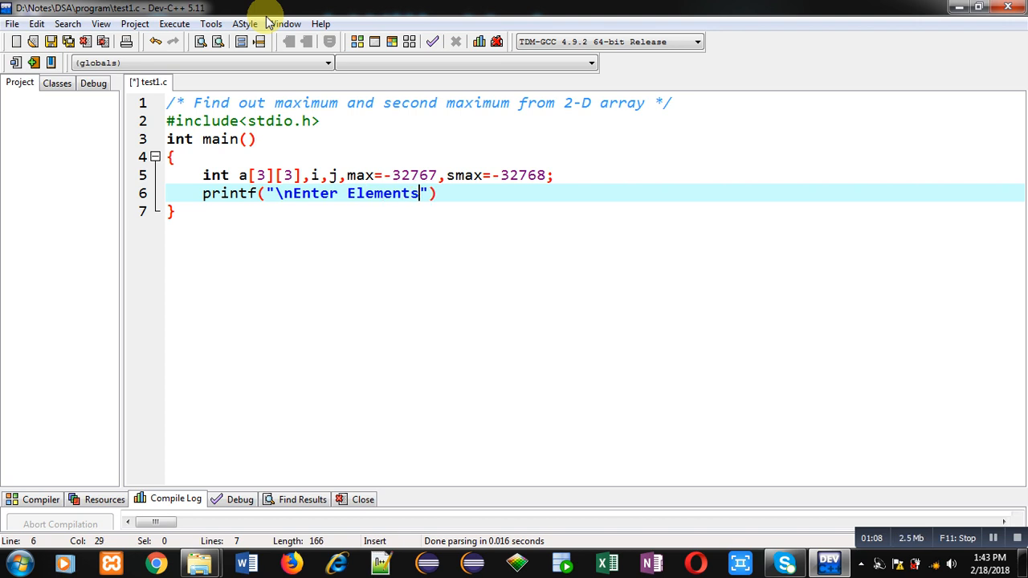
{"action": "type", "text": ");"}
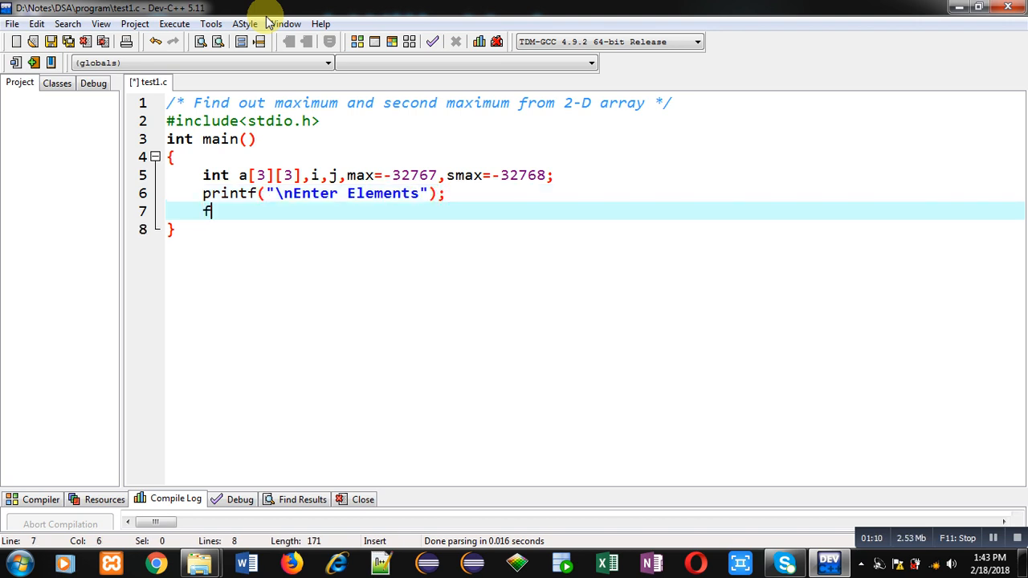
Step: Write nested for loops over i and j, each from 0 while below 3
{"action": "type", "text": "or()"}
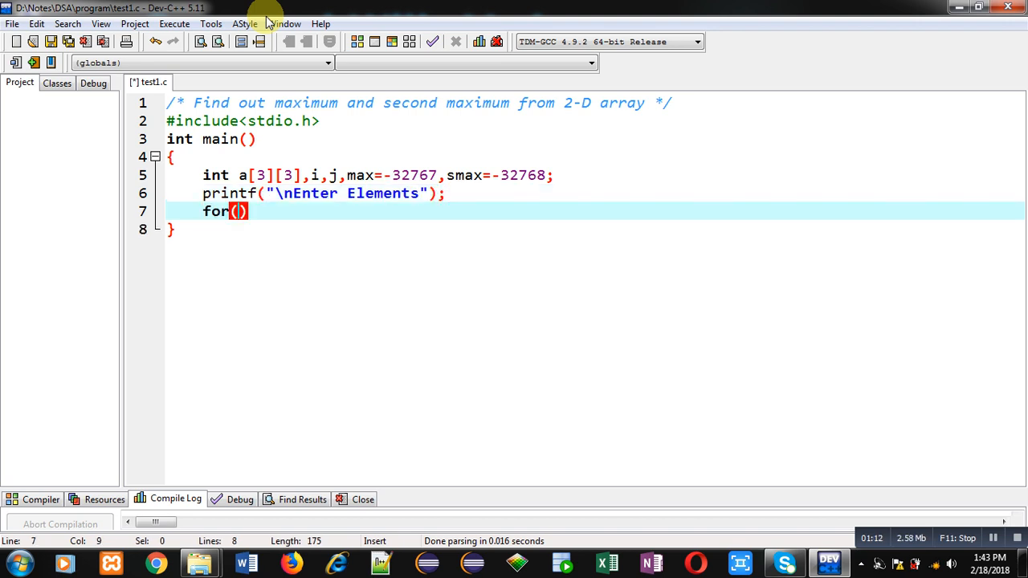
{"action": "type", "text": "i="}
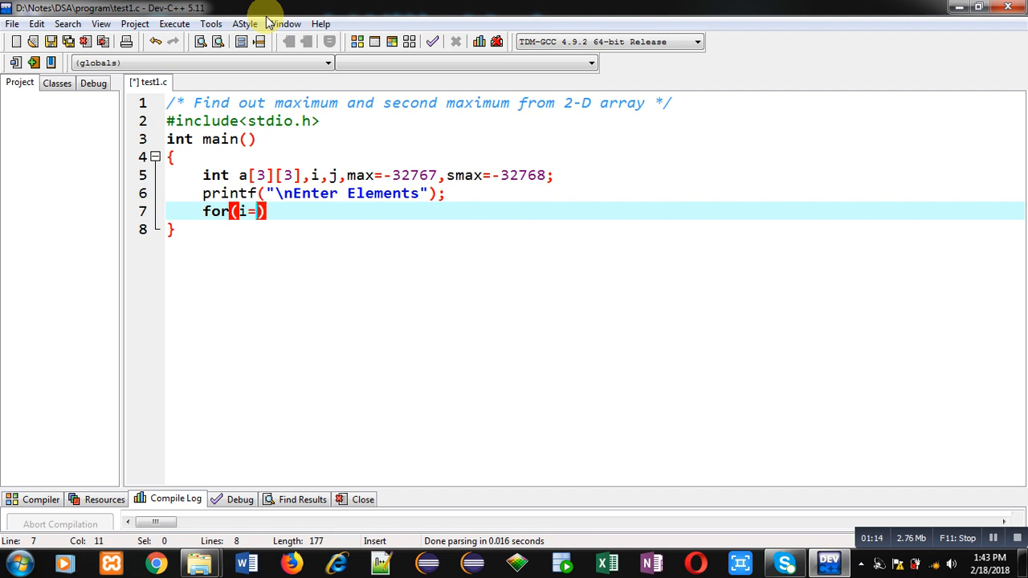
{"action": "type", "text": "0;i<3;i++"}
{"action": "type", "text": "{"}
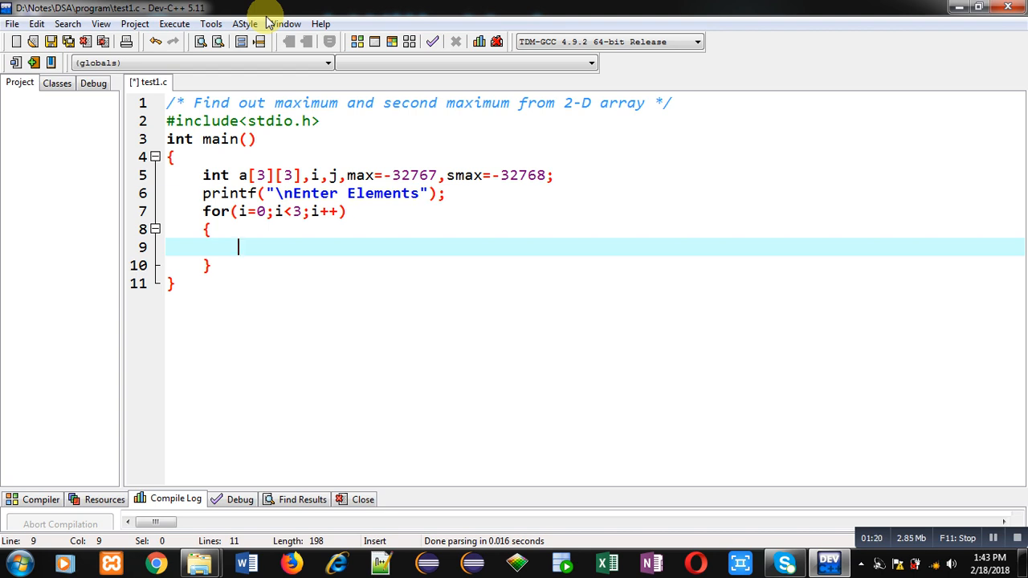
{"action": "type", "text": "for()"}
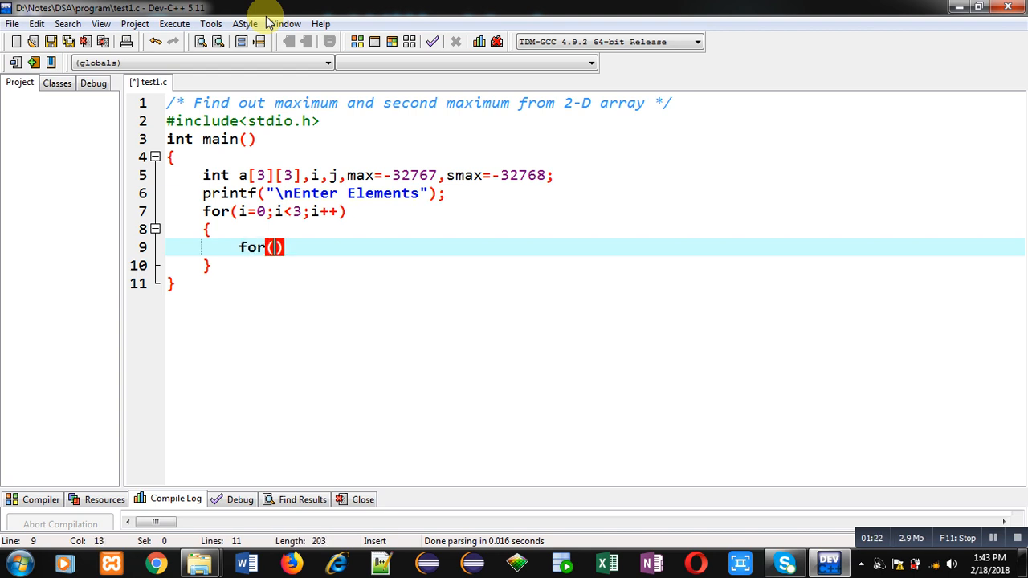
{"action": "type", "text": "j=0"}
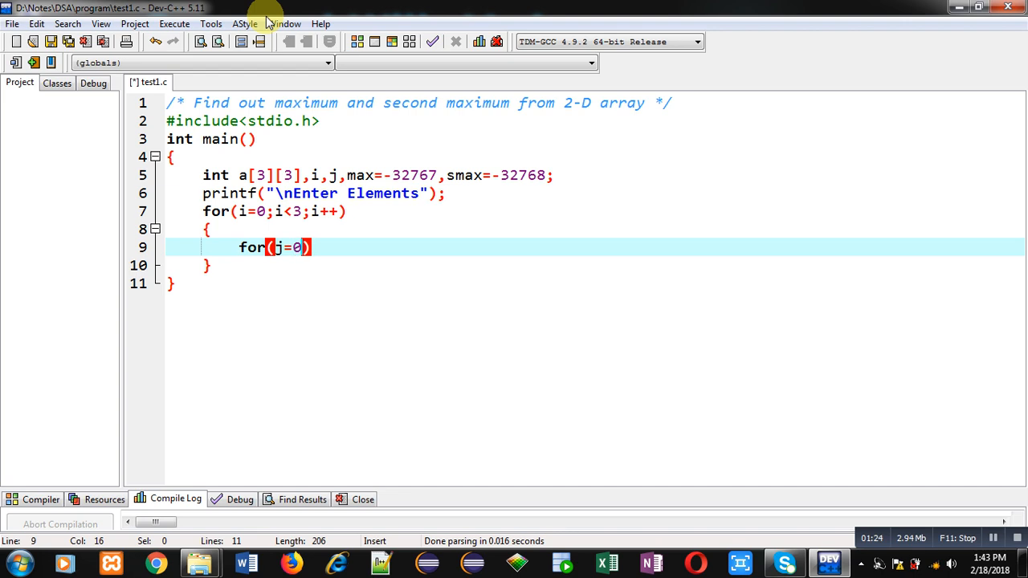
{"action": "type", "text": ";"}
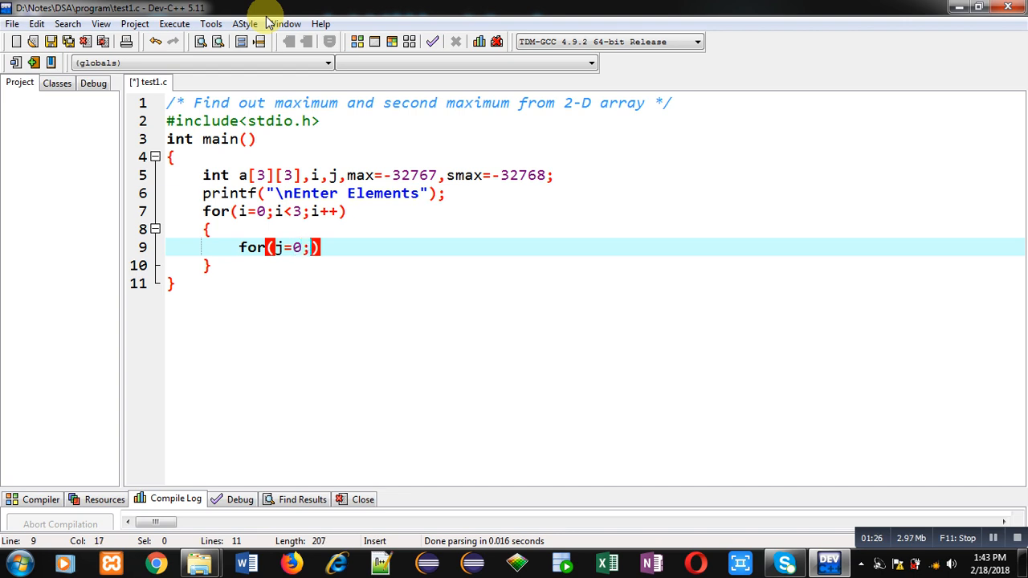
{"action": "type", "text": "j<3"}
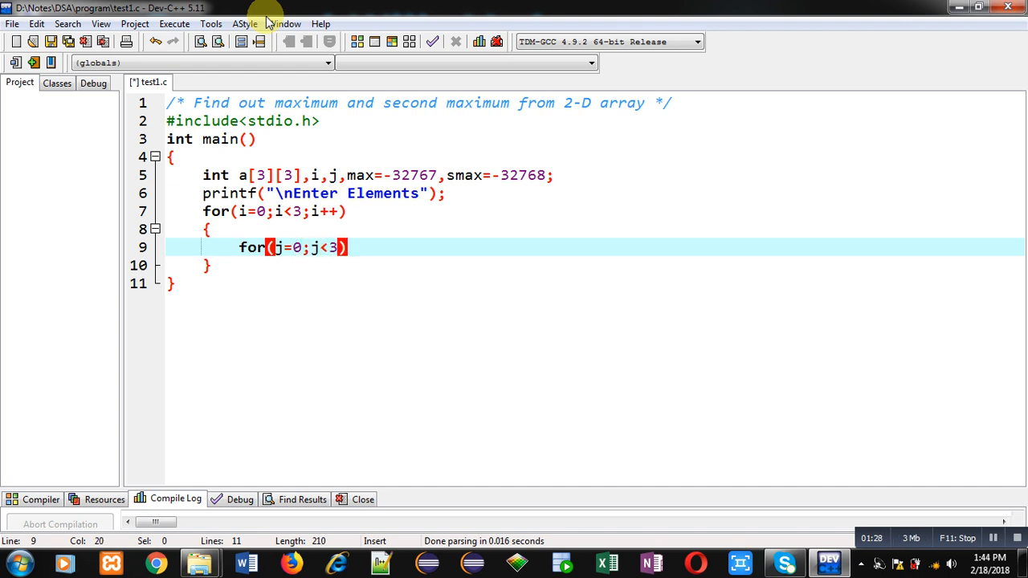
{"action": "type", "text": ";j++"}
{"action": "type", "text": "{"}
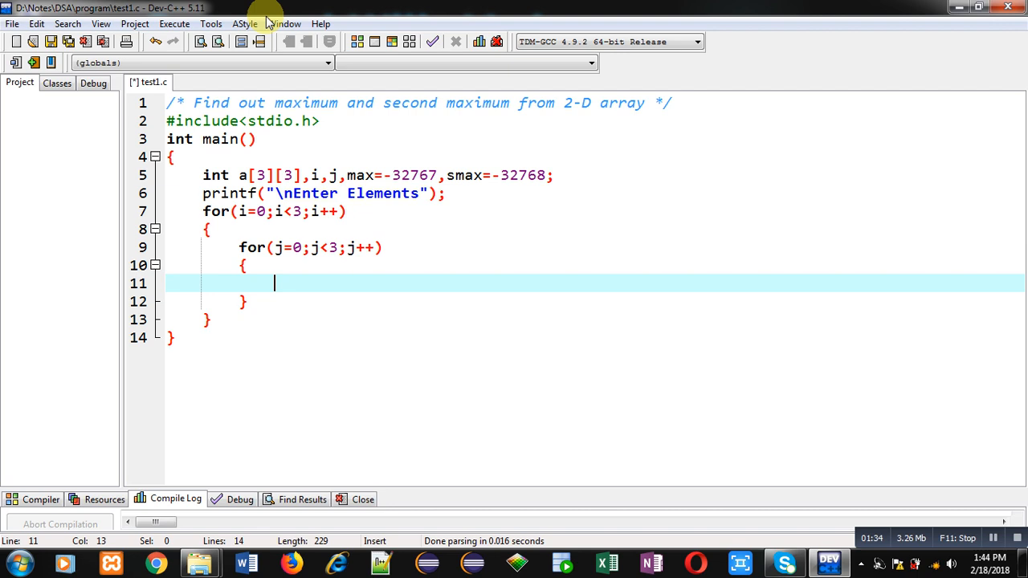
Step: Read each element with scanf("%d",&a[i][j]); inside the inner loop
{"action": "type", "text": "scanf()"}
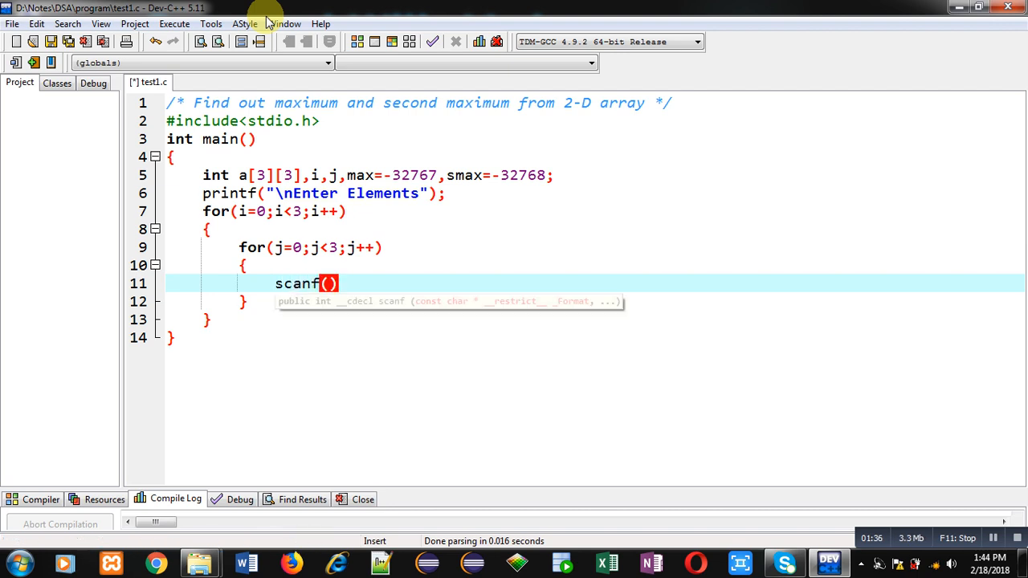
{"action": "type", "text": "\"%d\""}
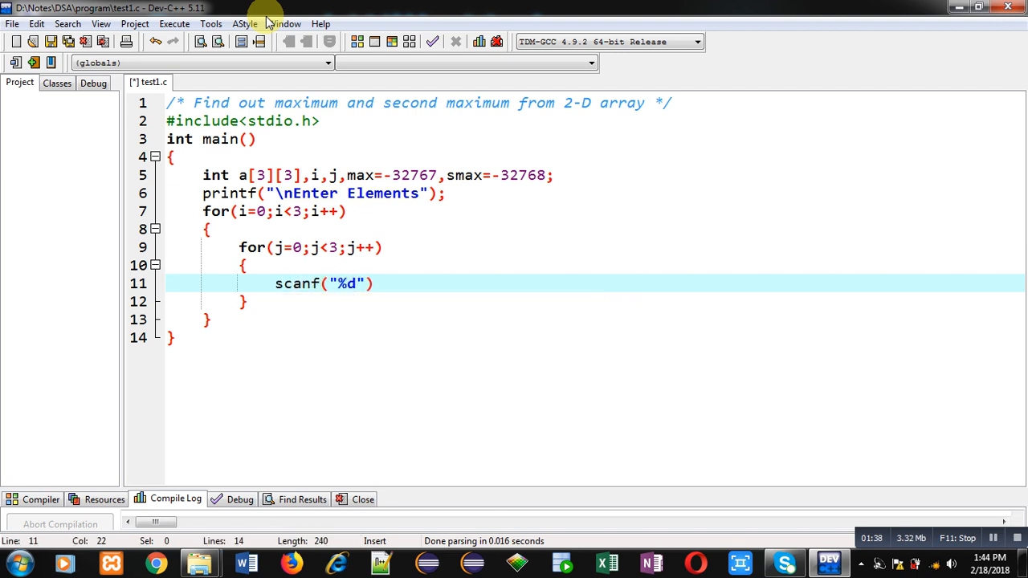
{"action": "type", "text": ",&a"}
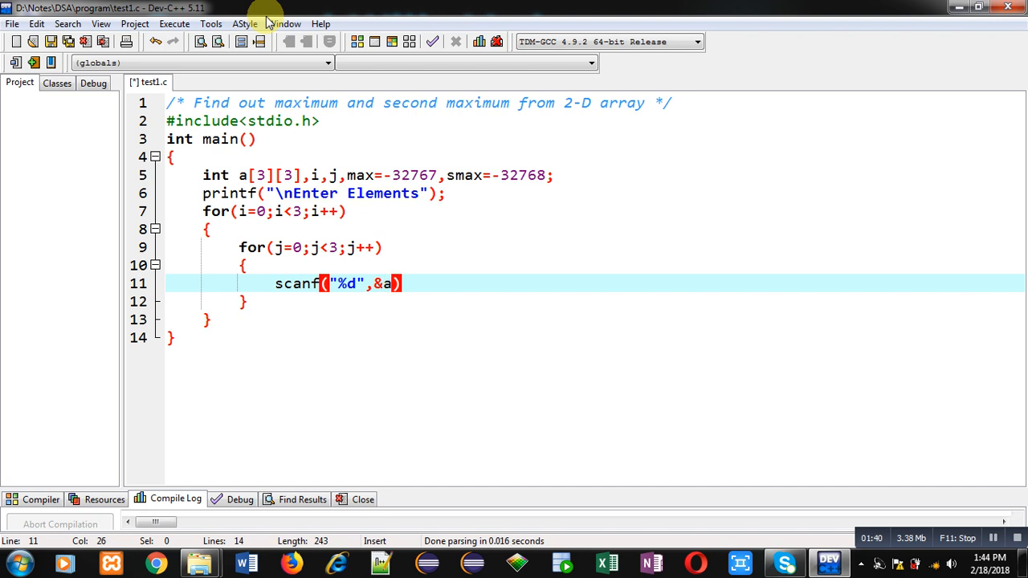
{"action": "type", "text": "[i][j]"}
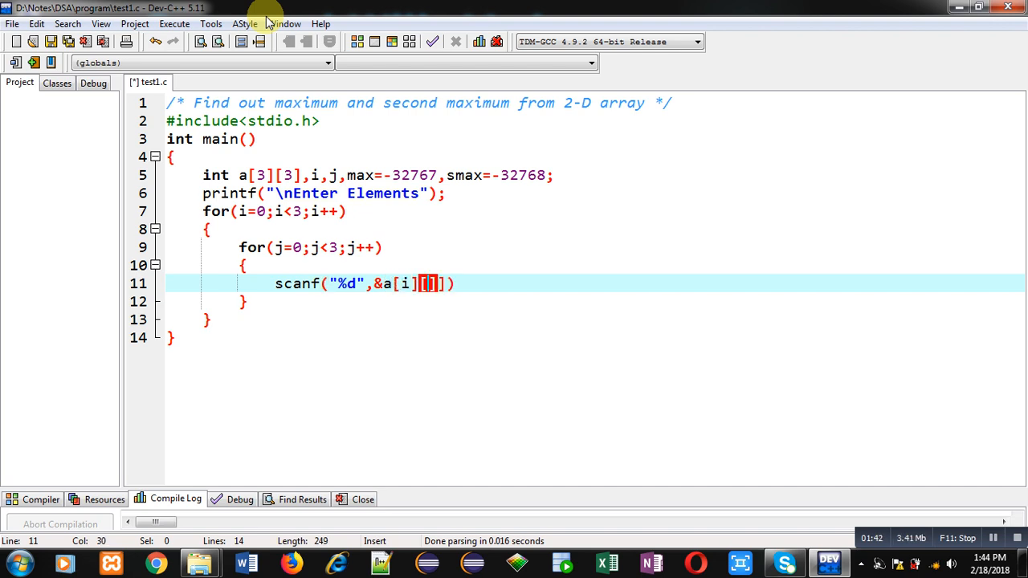
{"action": "type", "text": "j"}
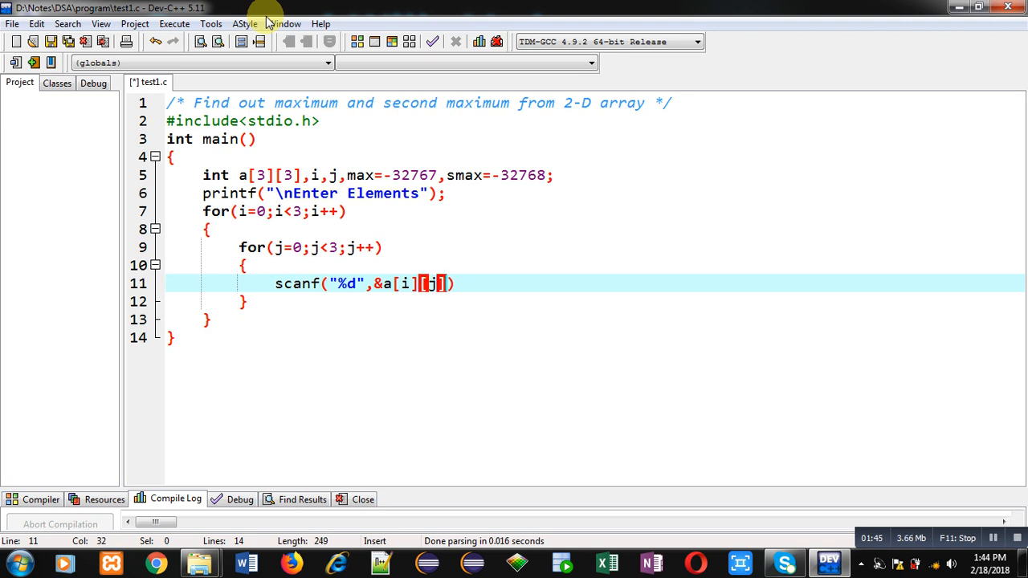
{"action": "type", "text": ";"}
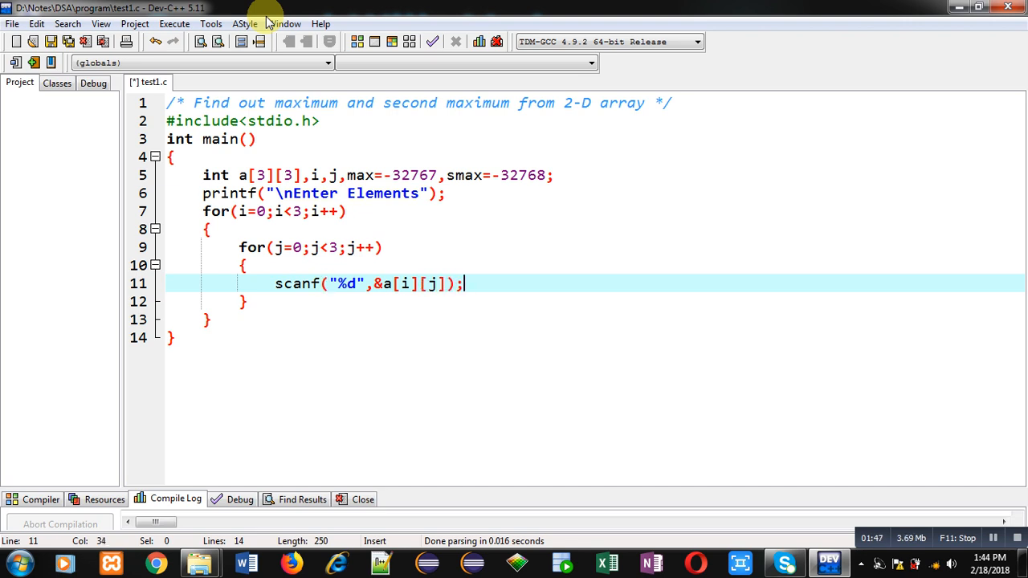
{"action": "key", "text": "Return"}
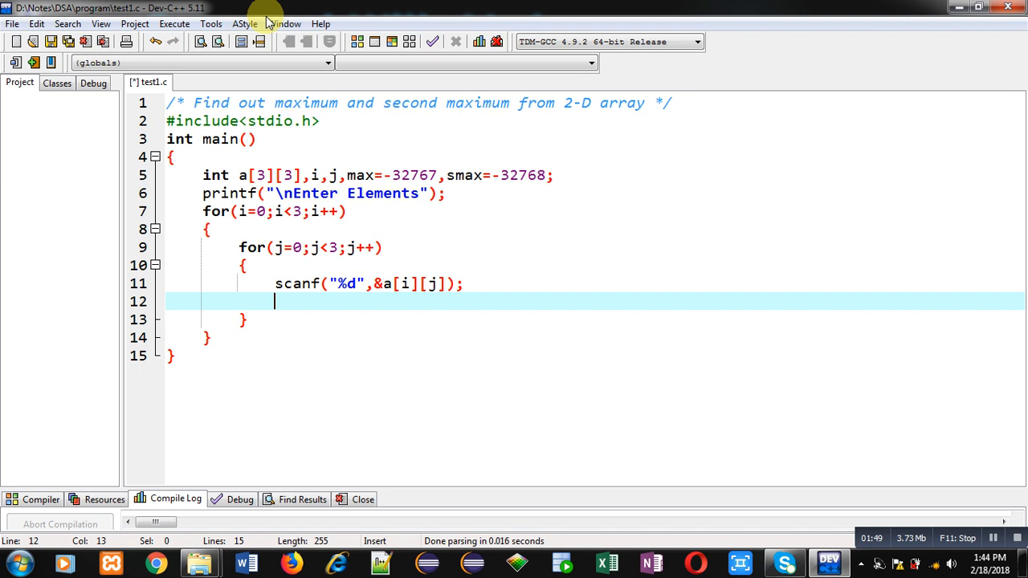
Step: Add if(a[i][j]>max) setting smax=max and max=a[i][j], then begin an else
{"action": "type", "text": "if("}
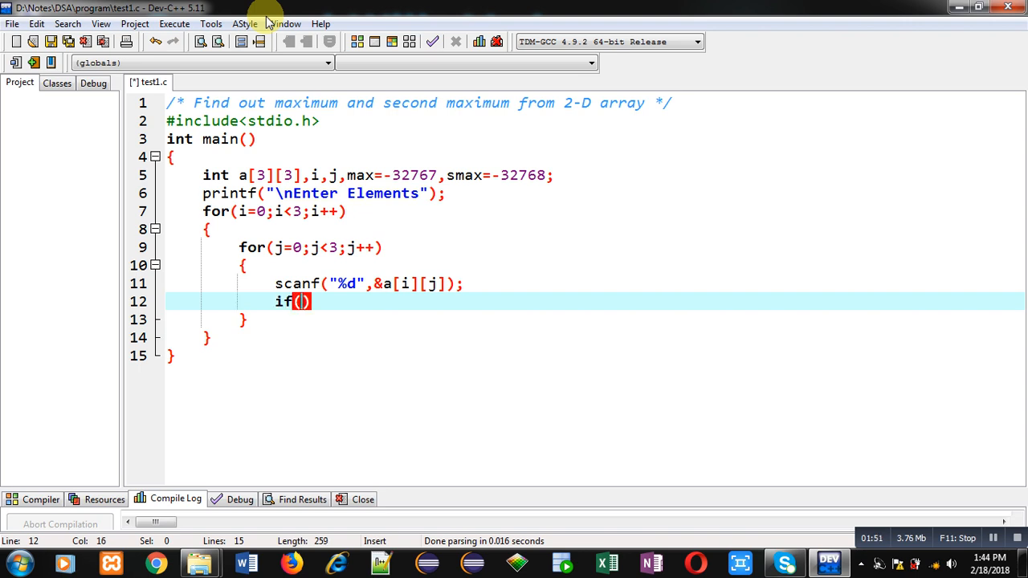
{"action": "type", "text": "a[i]"}
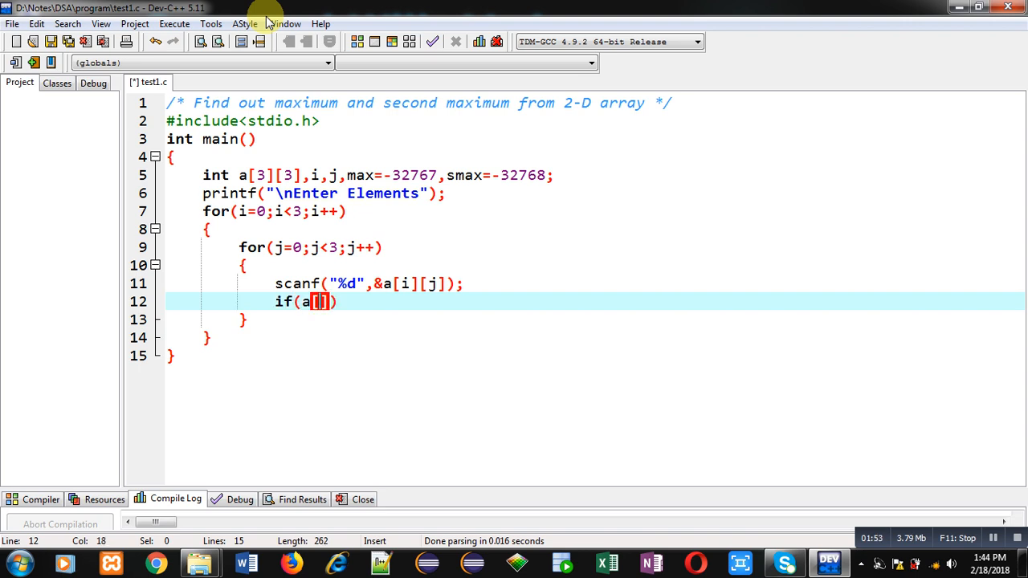
{"action": "type", "text": "[j]>max"}
{"action": "type", "text": "{"}
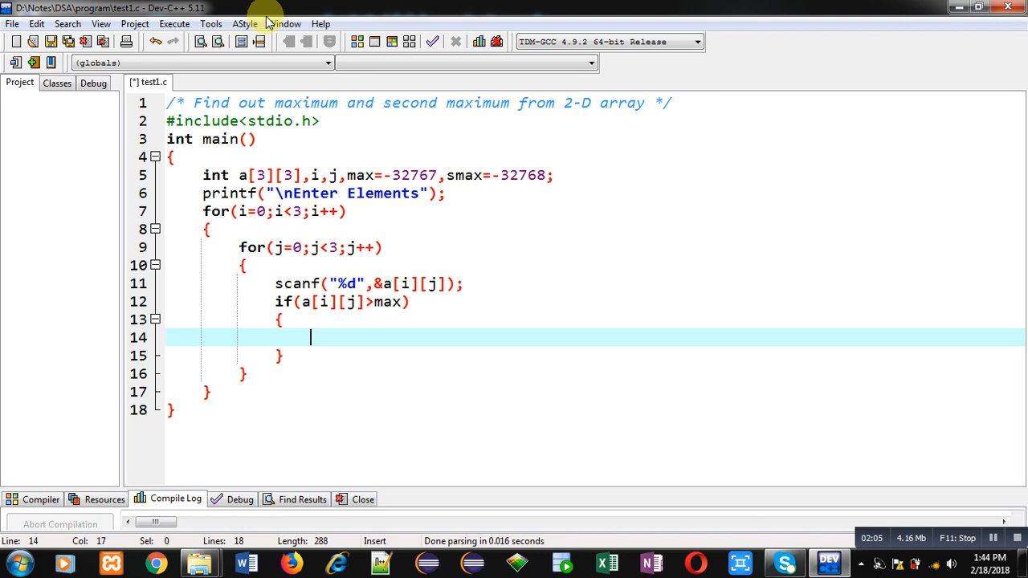
{"action": "type", "text": "smax="}
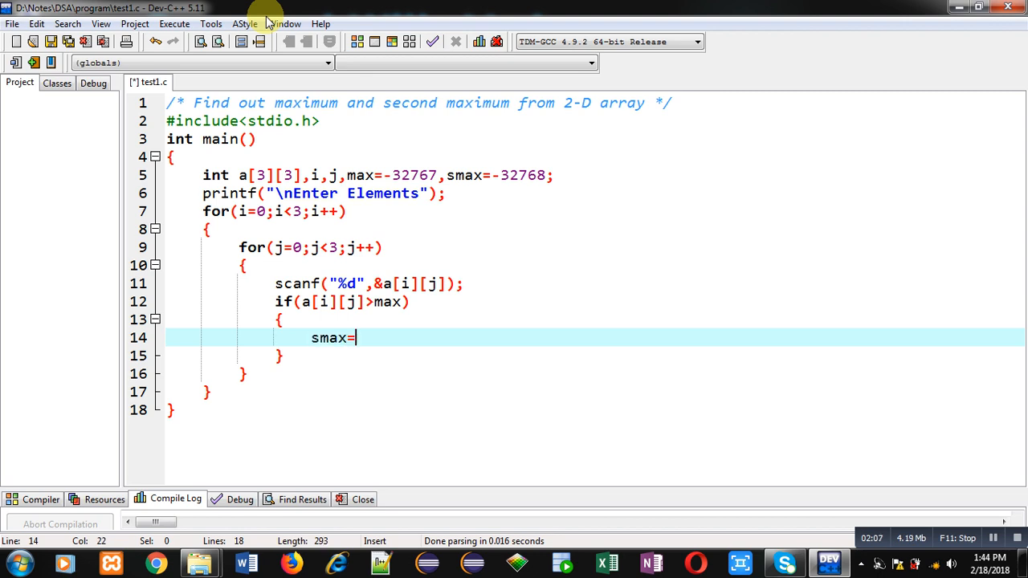
{"action": "type", "text": "max;"}
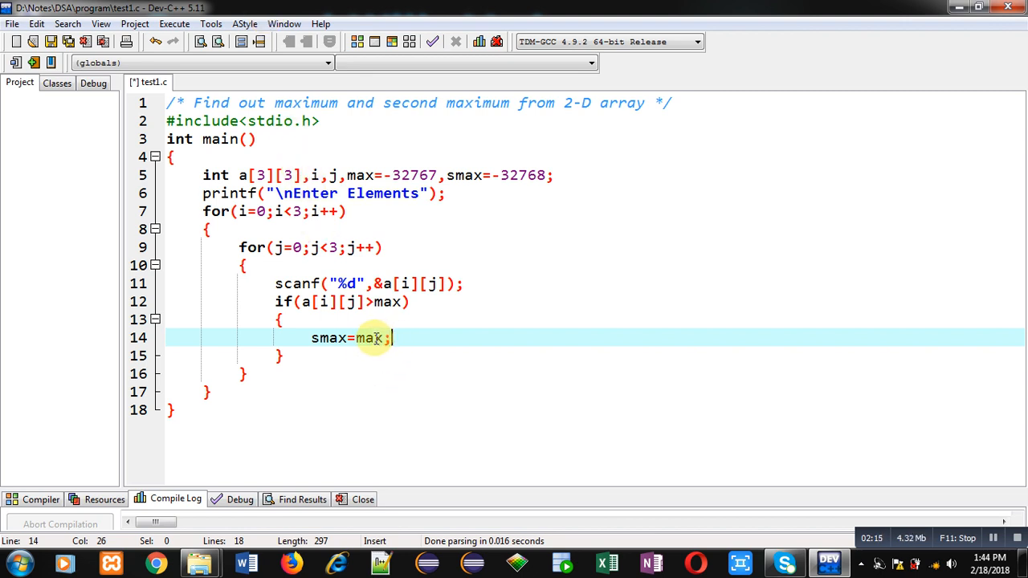
{"action": "mouse_move", "coordinate": [451, 315]}
{"action": "type", "text": "max="}
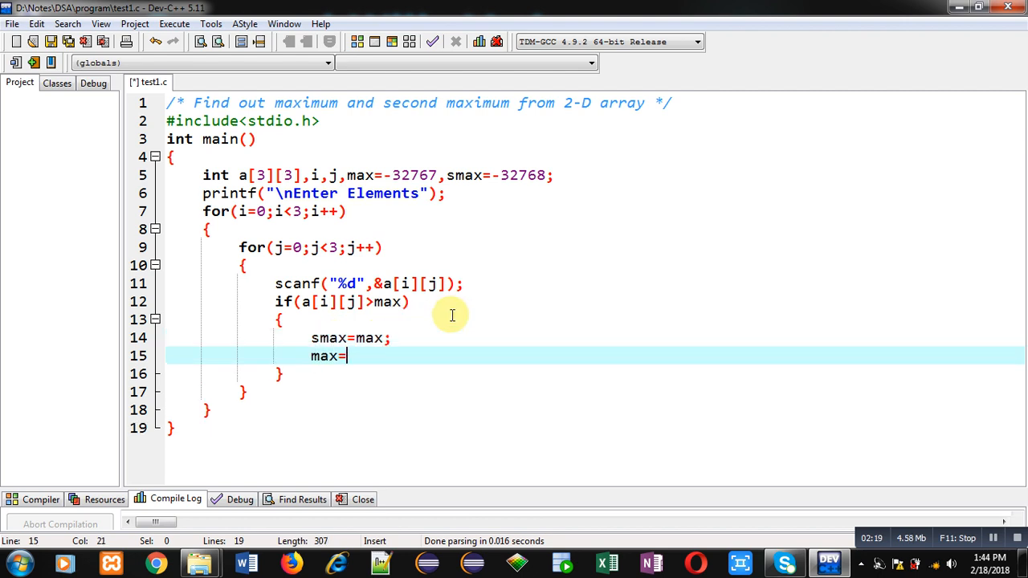
{"action": "type", "text": "a[i][j]"}
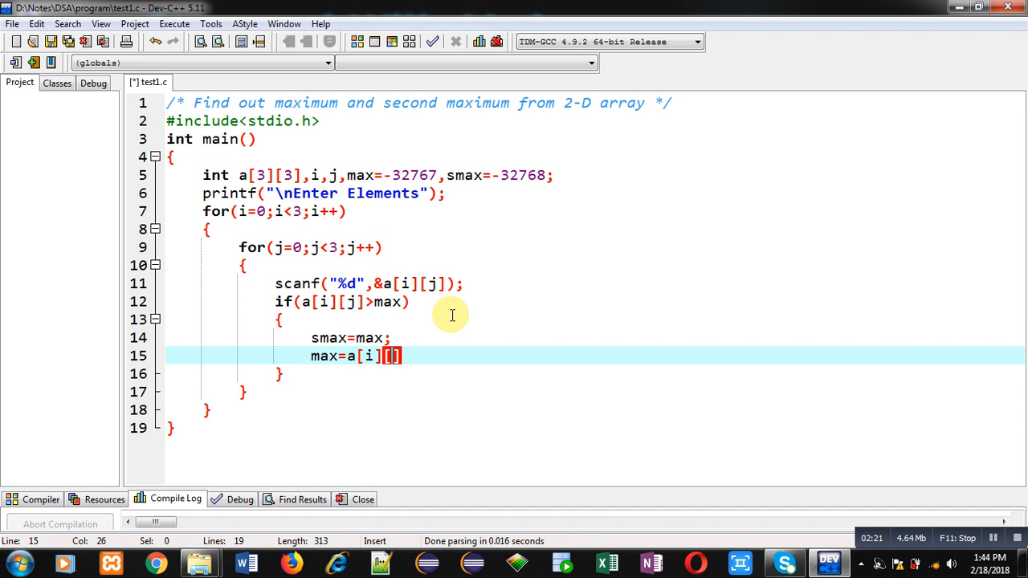
{"action": "type", "text": "j];"}
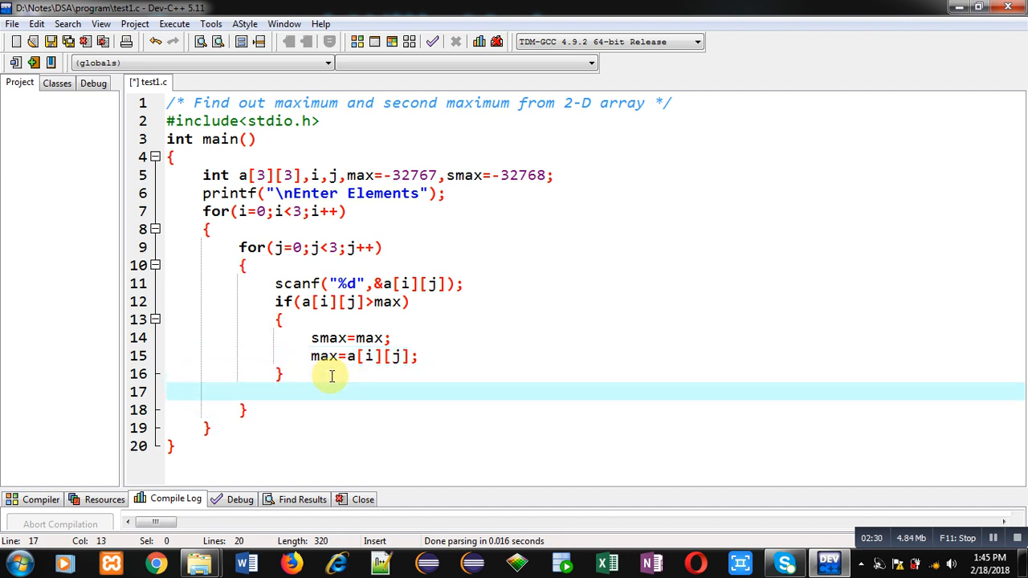
{"action": "type", "text": "else"}
{"action": "type", "text": "if(a[i]["}
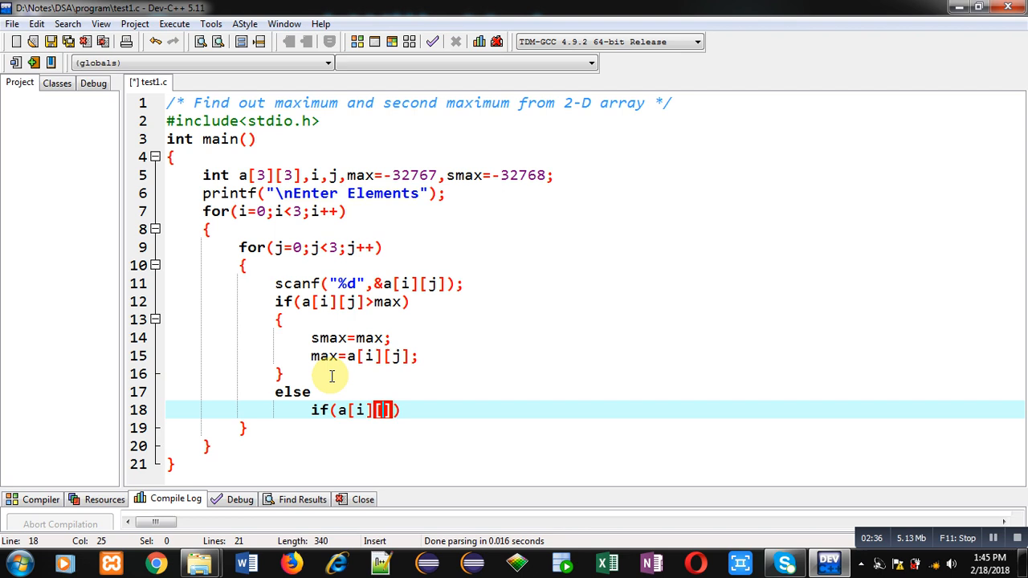
Step: Complete the else-if with a[i][j]!=max and assign smax=a[i][j]
{"action": "type", "text": "[j]>m"}
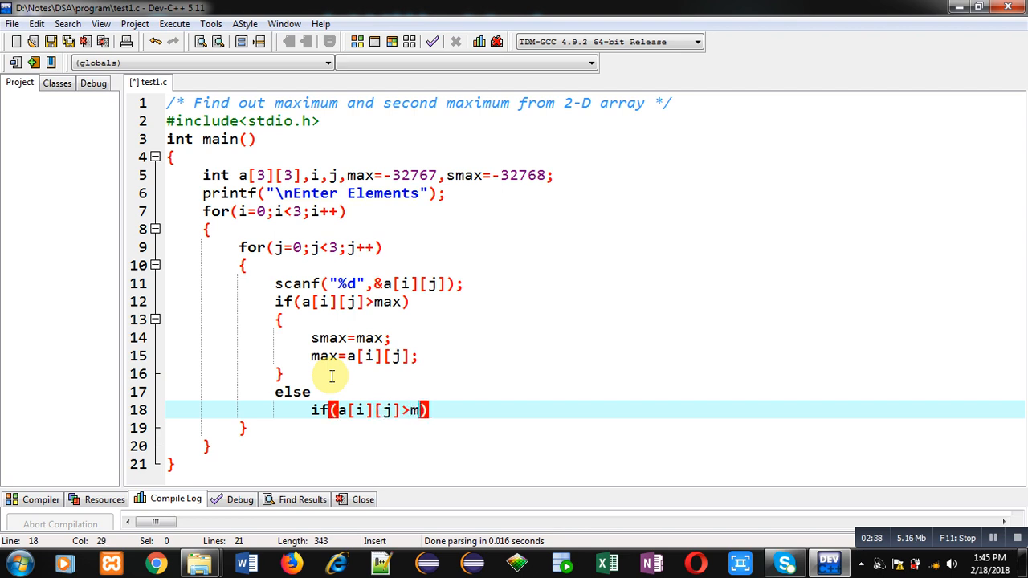
{"action": "type", "text": "ax"}
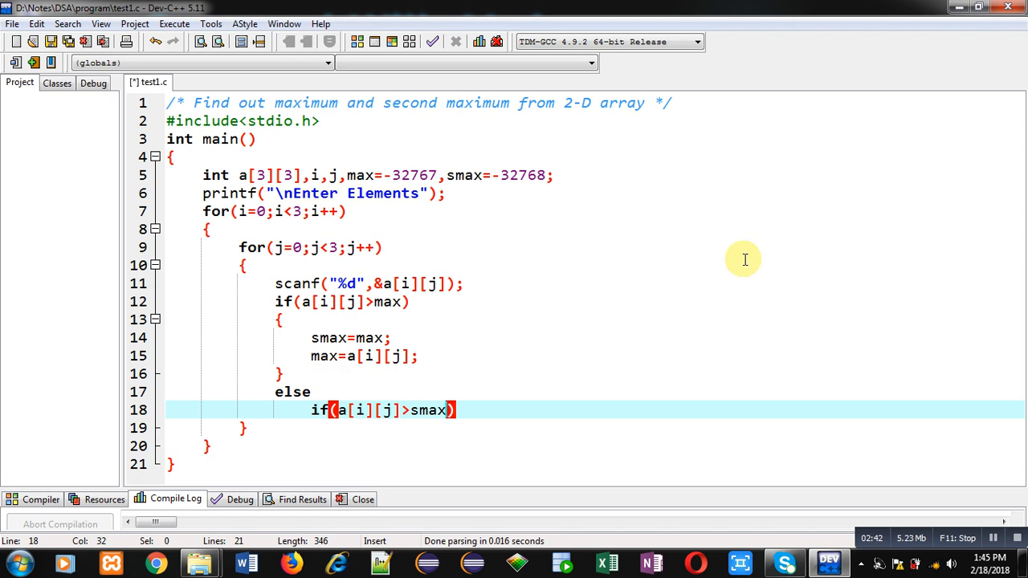
{"action": "type", "text": "&&"}
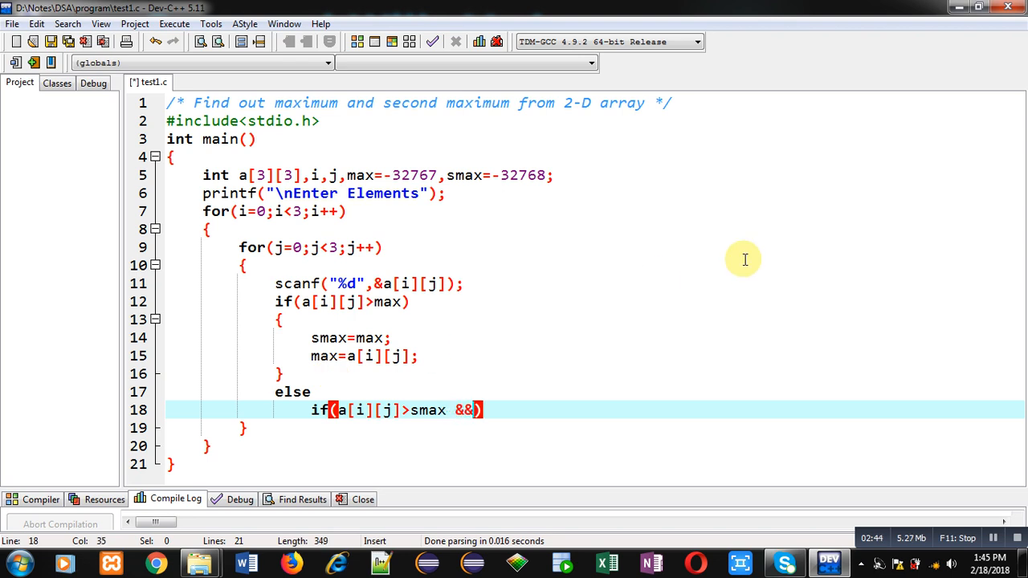
{"action": "type", "text": "a[i]"}
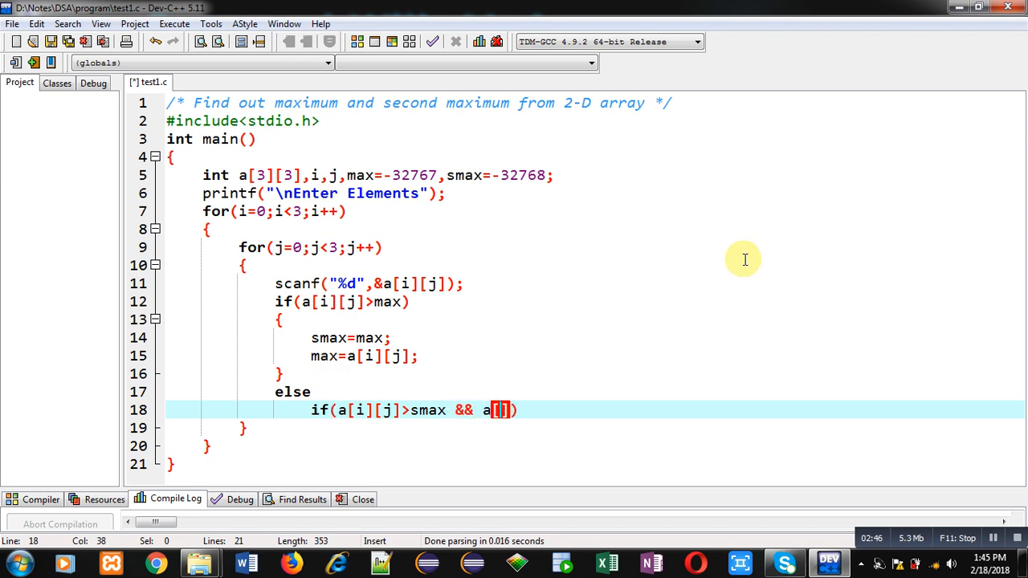
{"action": "type", "text": "[j]!=max"}
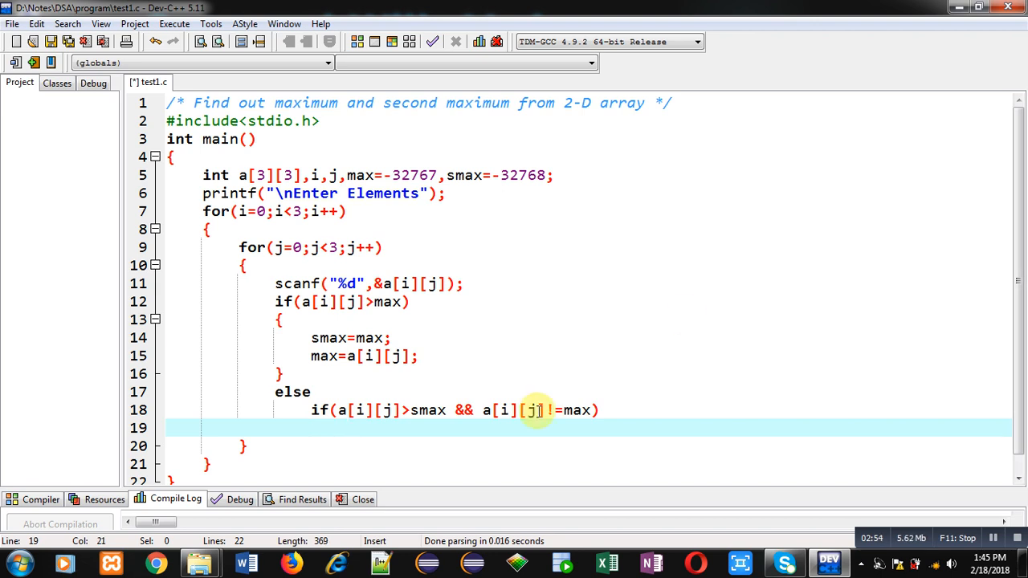
{"action": "mouse_move", "coordinate": [427, 410]}
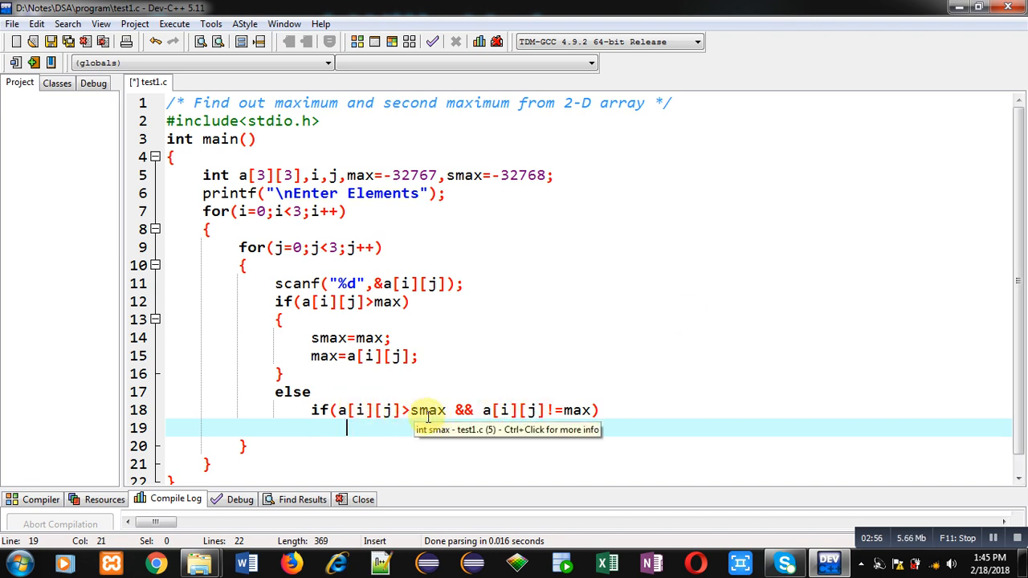
{"action": "mouse_move", "coordinate": [512, 416]}
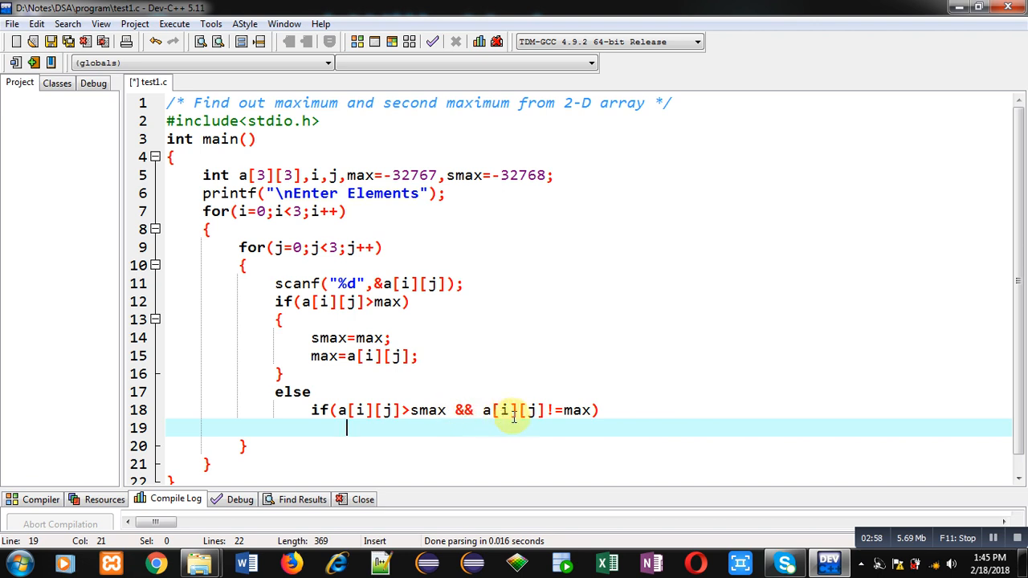
{"action": "mouse_move", "coordinate": [578, 410]}
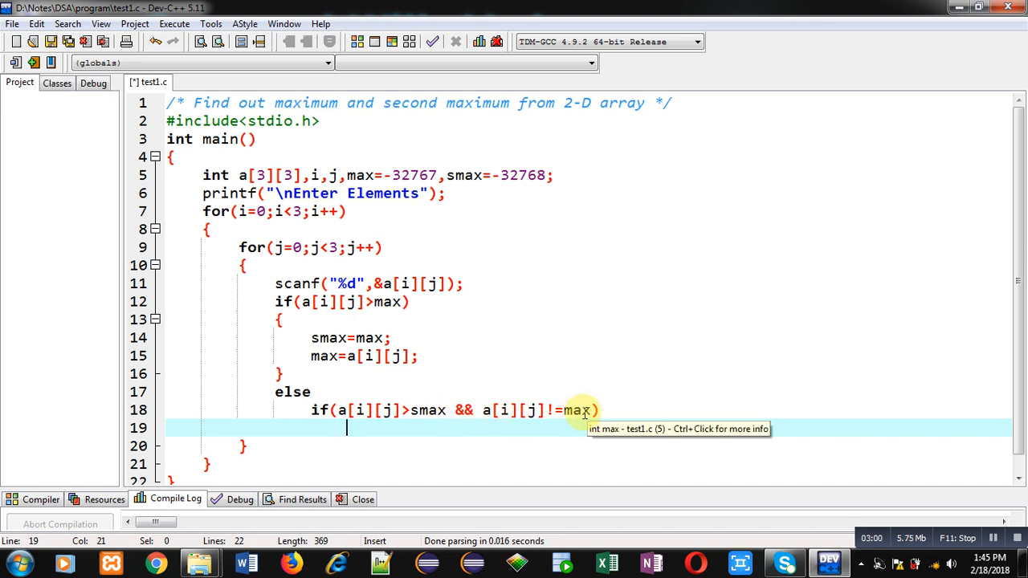
{"action": "mouse_move", "coordinate": [560, 410]}
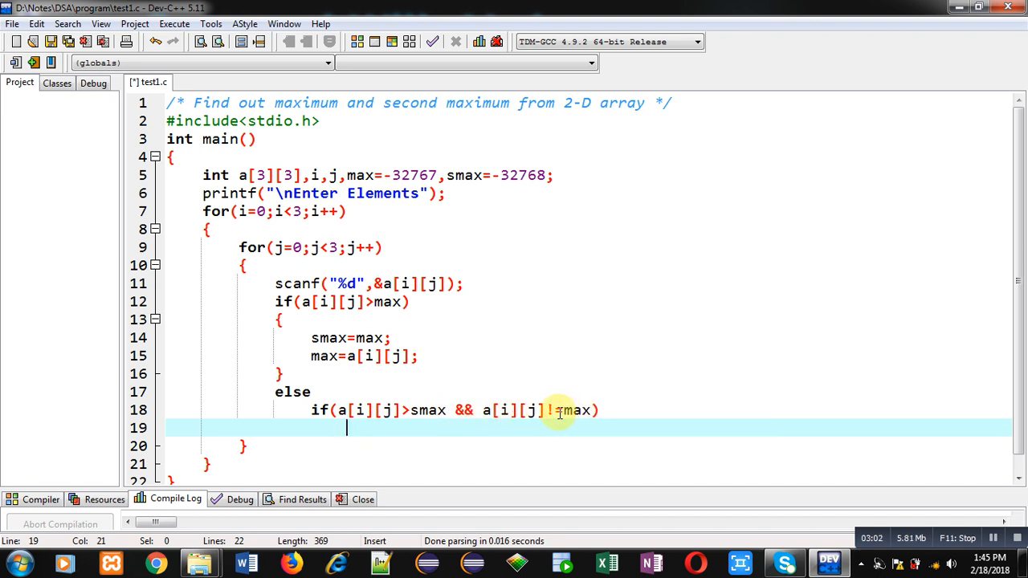
{"action": "type", "text": "smax=a["}
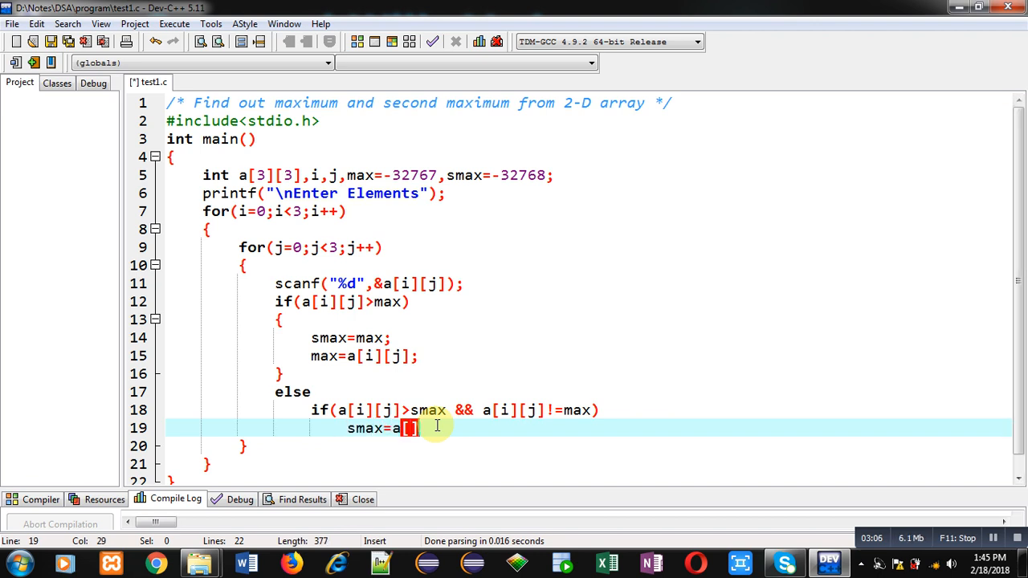
{"action": "type", "text": "i"}
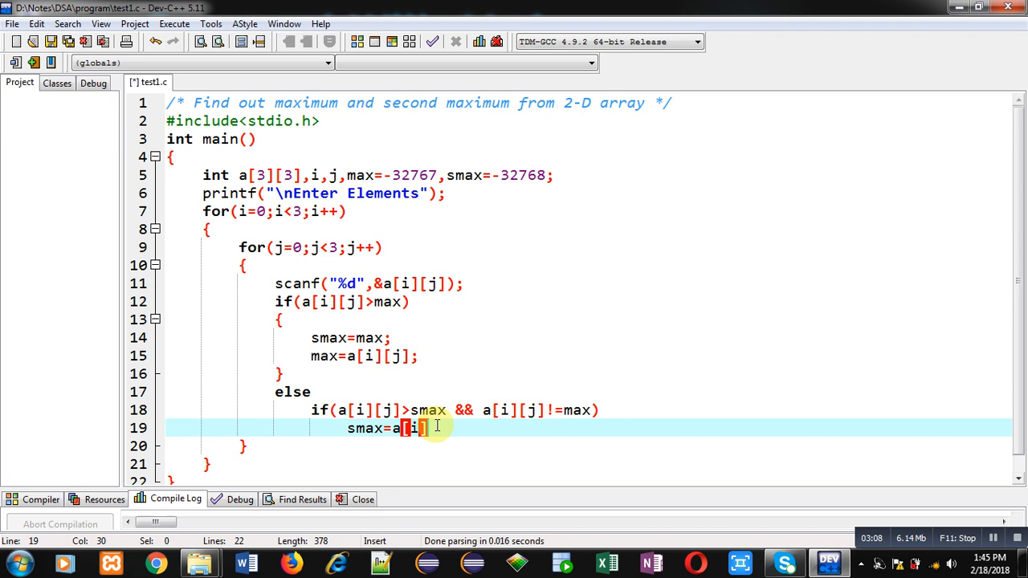
{"action": "type", "text": "[j];"}
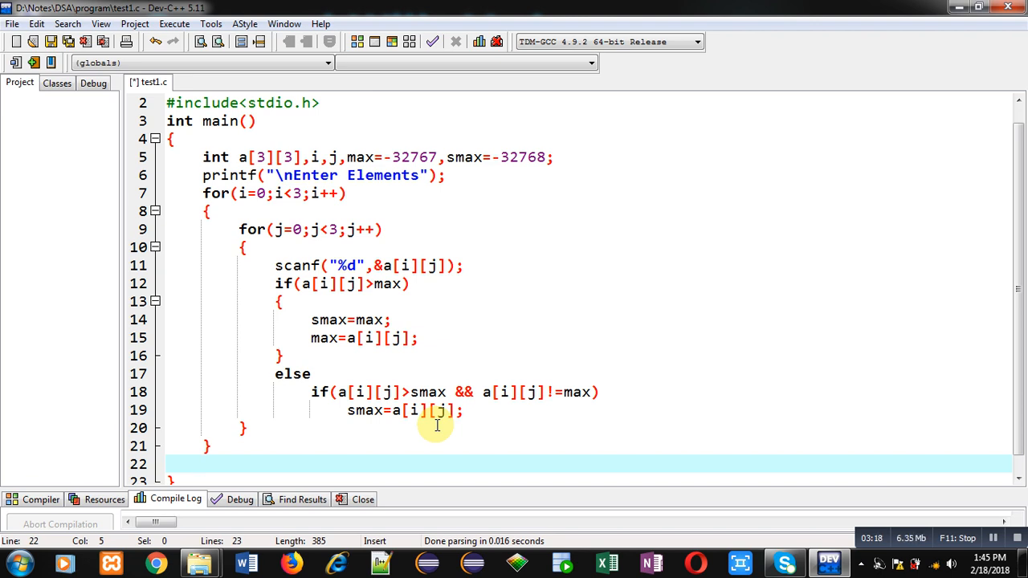
Step: Print "Maximum = %d" and "Second Maximum = %d" with max and smax, then return 0
{"action": "type", "text": "printf"}
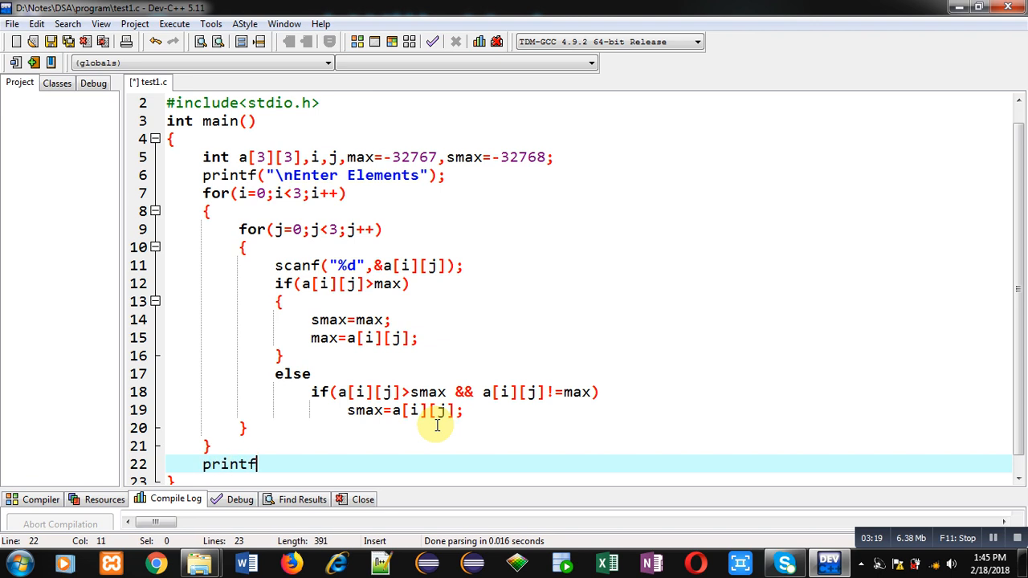
{"action": "type", "text": "(\"\\nM\")"}
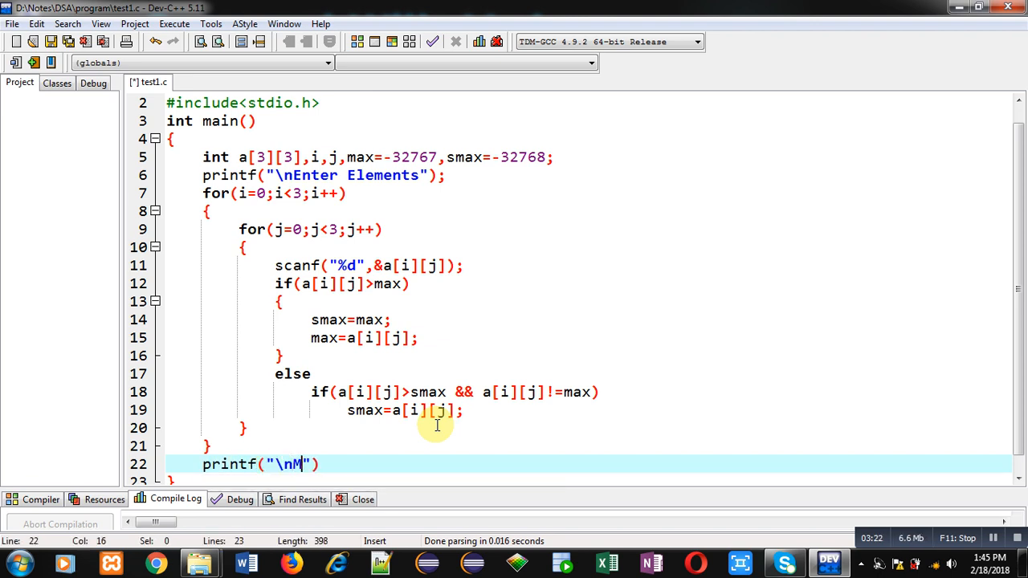
{"action": "type", "text": "aximum = %d"}
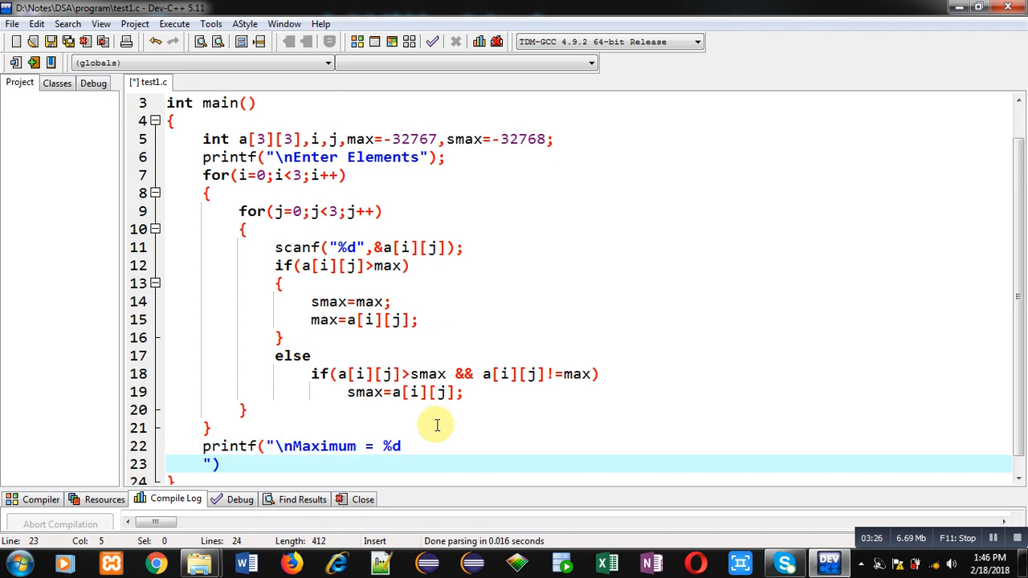
{"action": "type", "text": "\\nSe\")"}
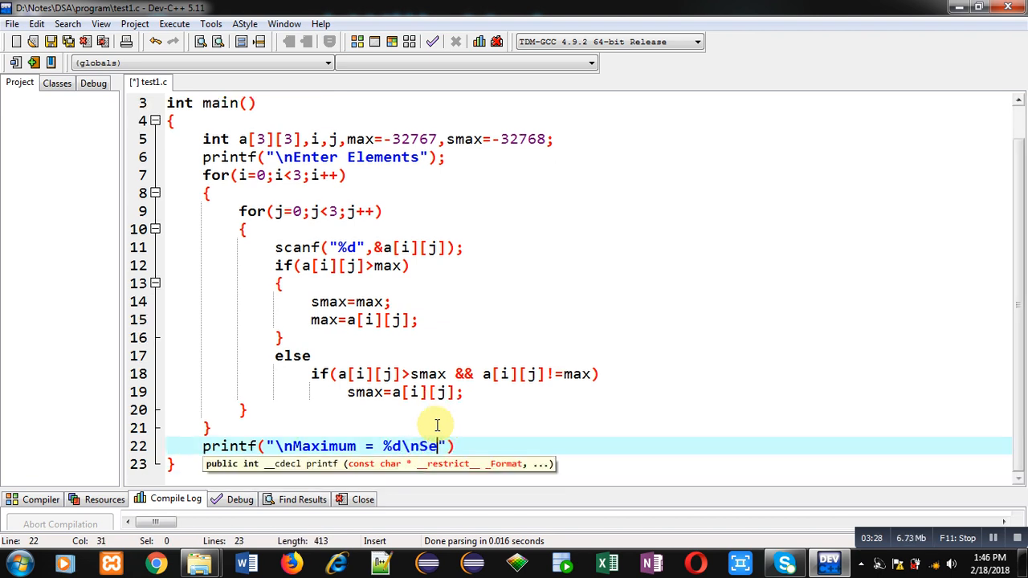
{"action": "type", "text": "cond Maximum"}
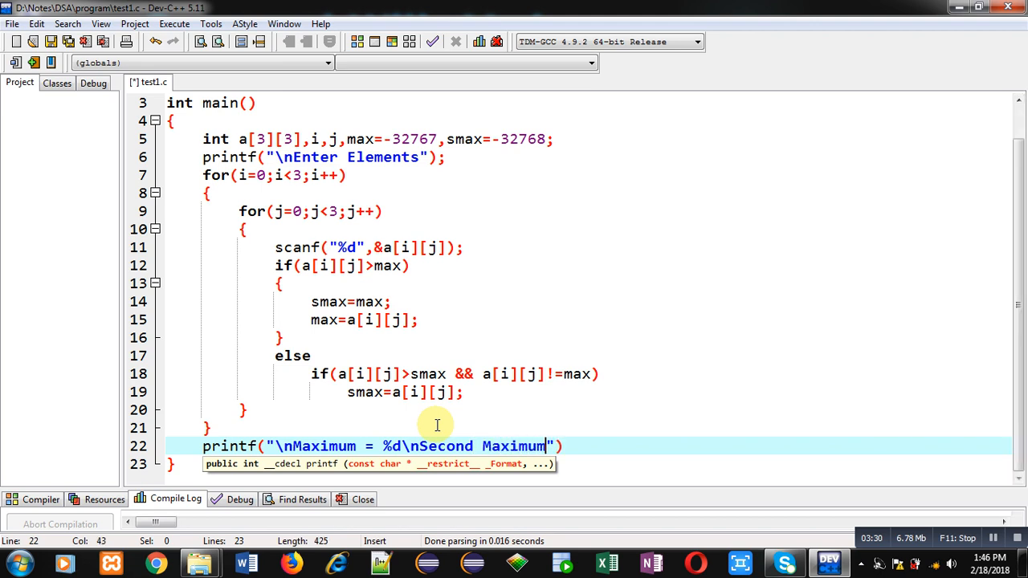
{"action": "type", "text": "= %d"}
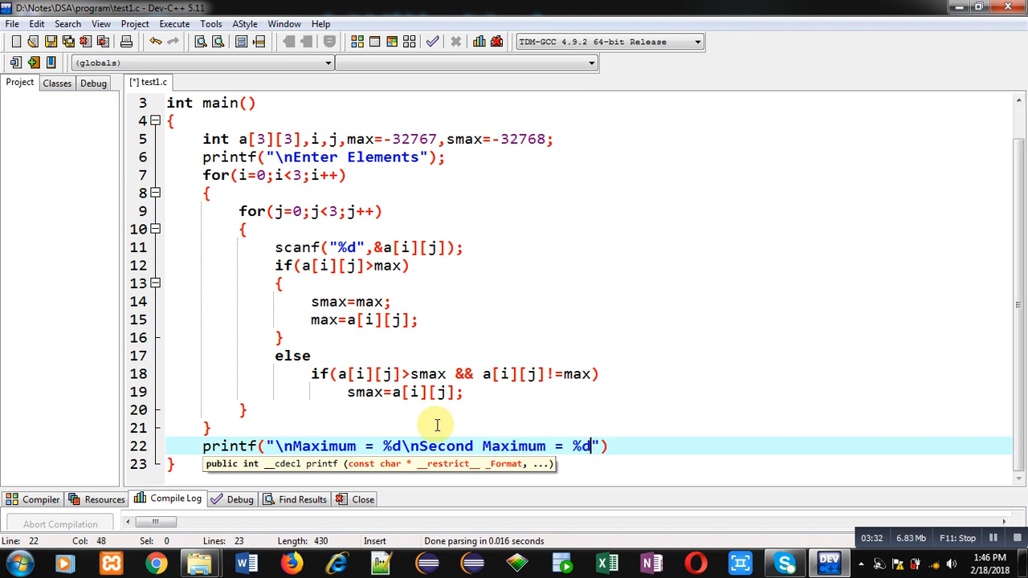
{"action": "type", "text": ",max,smax"}
{"action": "type", "text": "re"}
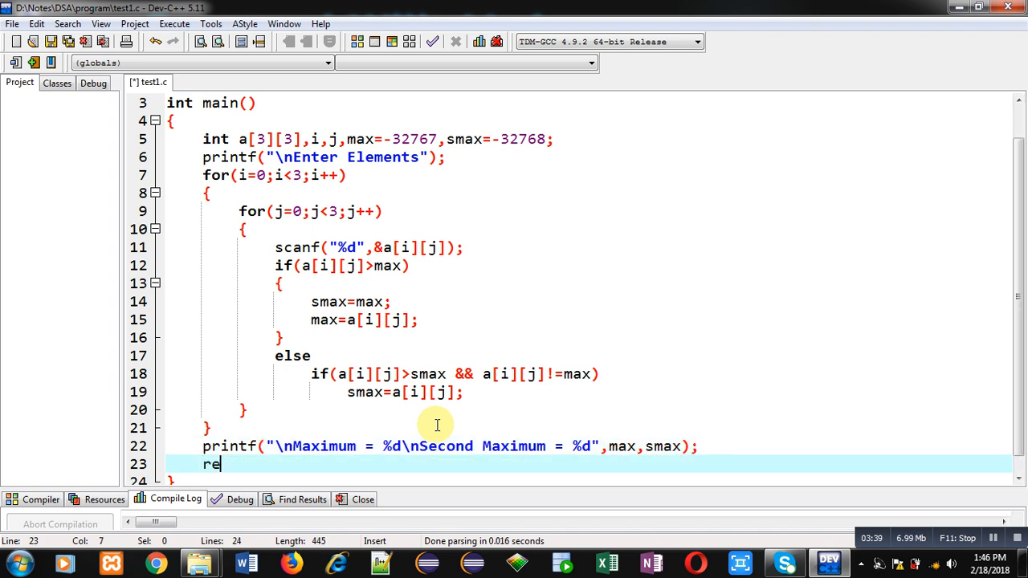
{"action": "type", "text": "turn 0;"}
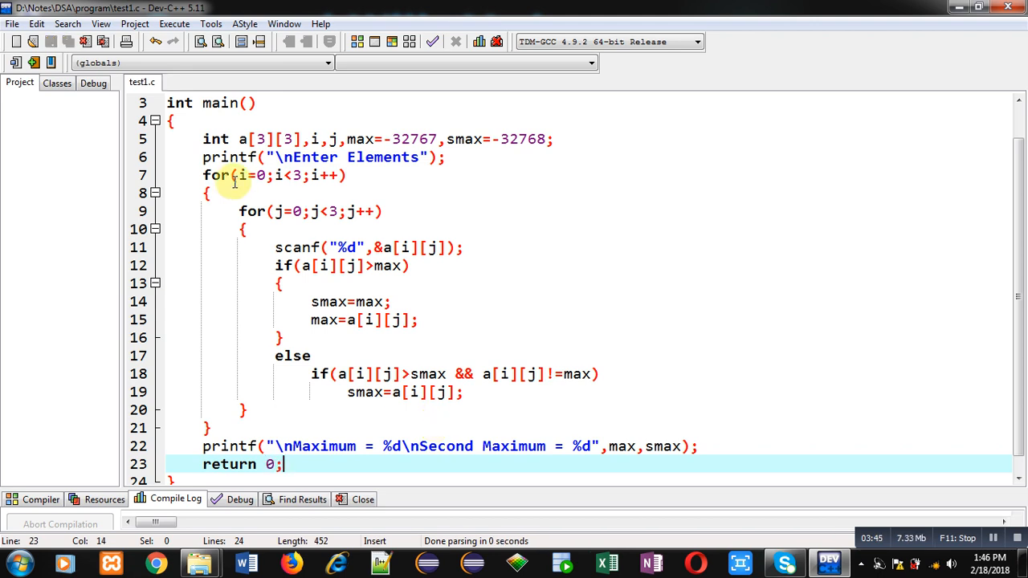
Step: Compile and run test1.c, entering elements 1 2 3, 4 5 6, 7 8 9
{"action": "left_click", "coordinate": [175, 23]}
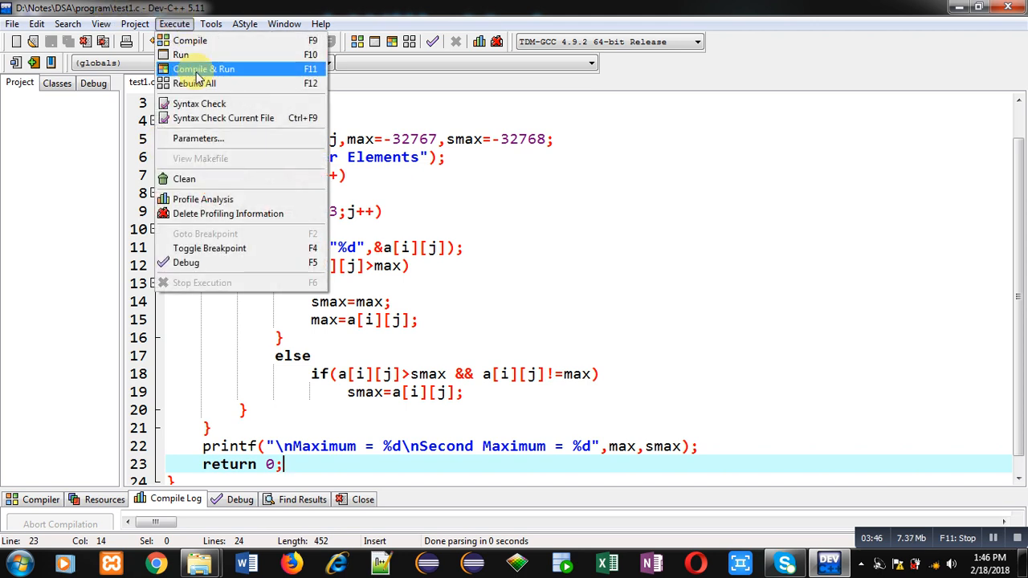
{"action": "left_click", "coordinate": [204, 68]}
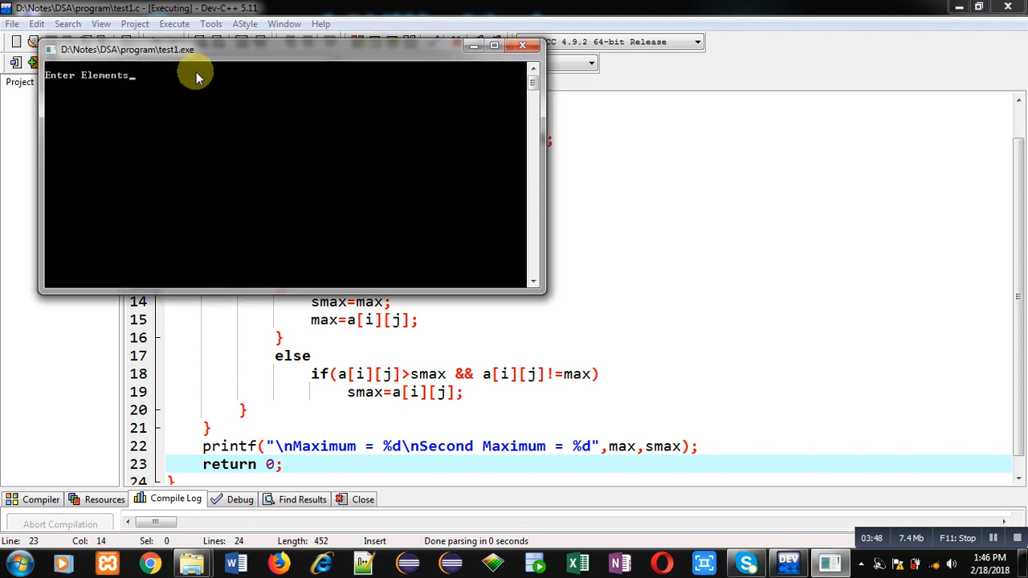
{"action": "type", "text": "1 2 3"}
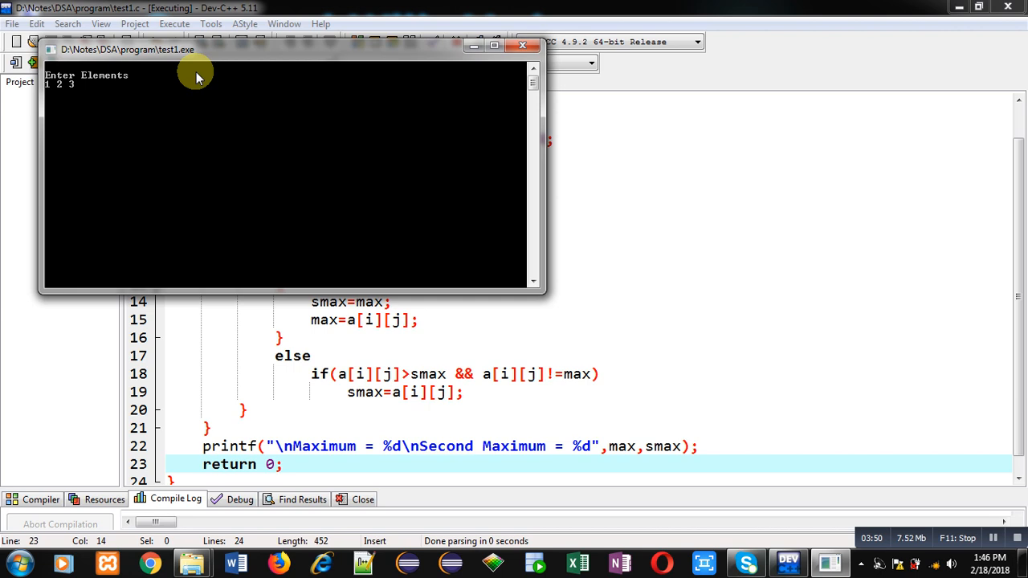
{"action": "type", "text": "4 5 6"}
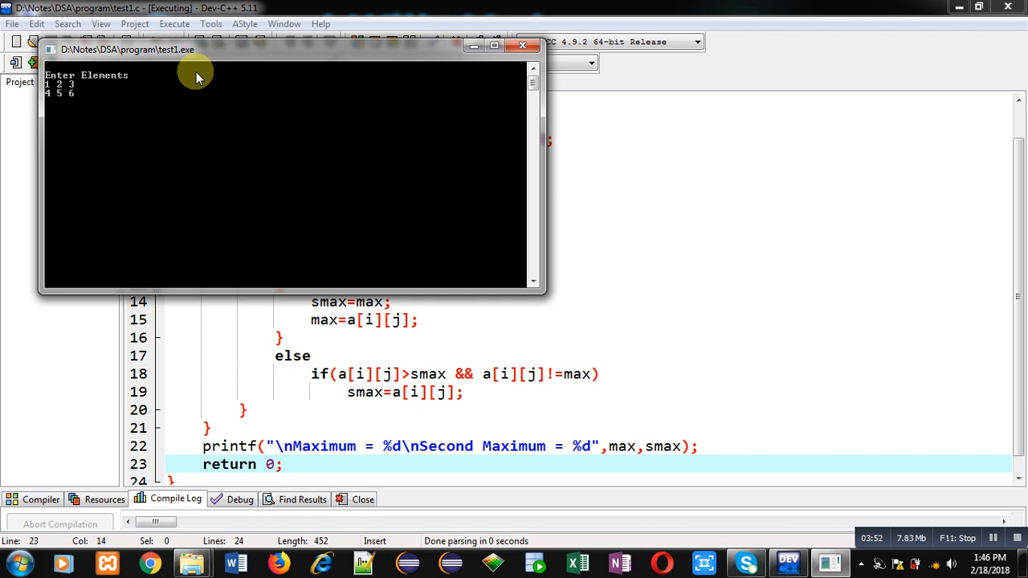
{"action": "type", "text": "7 8 9"}
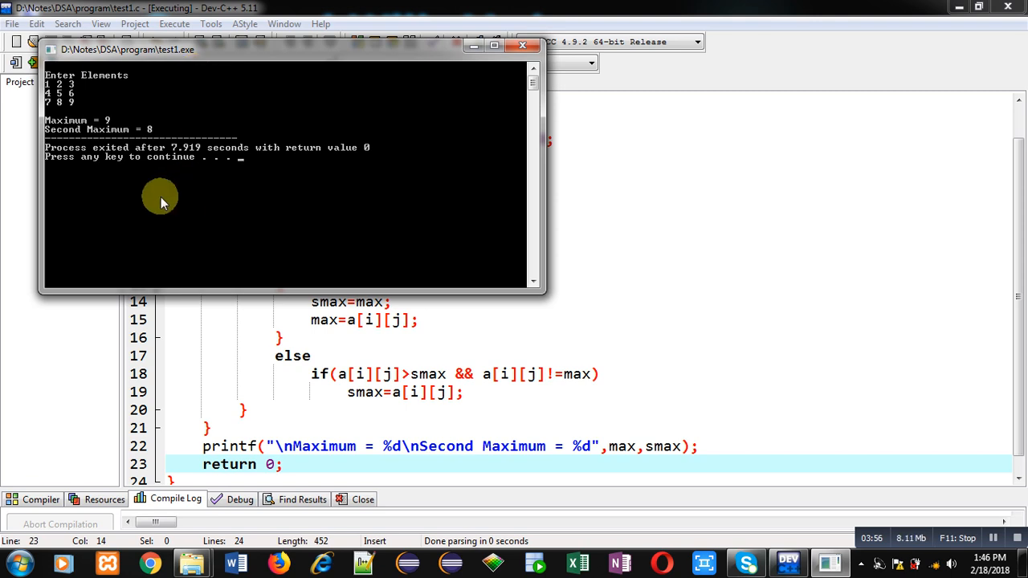
{"action": "mouse_move", "coordinate": [80, 133]}
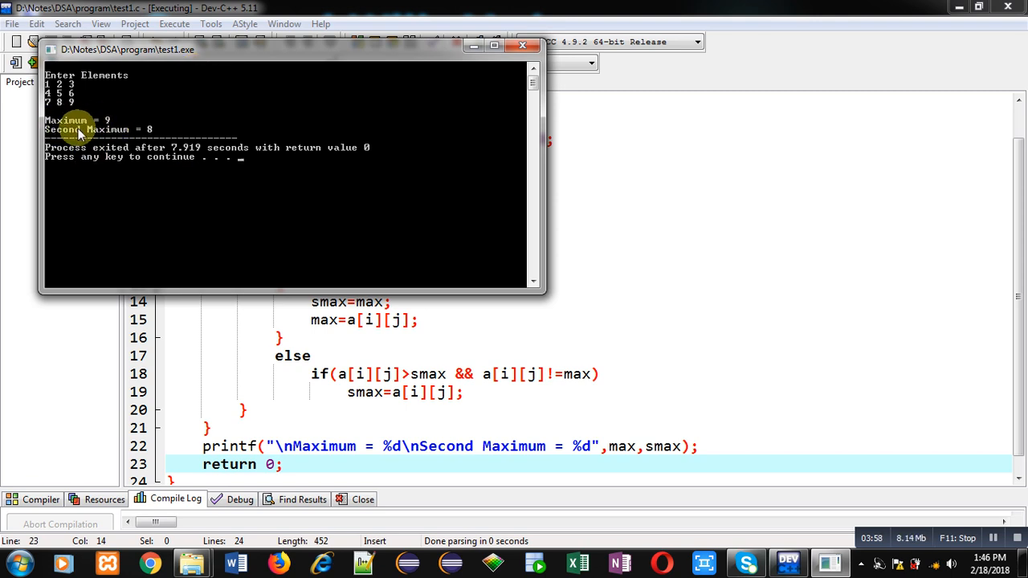
{"action": "mouse_move", "coordinate": [180, 141]}
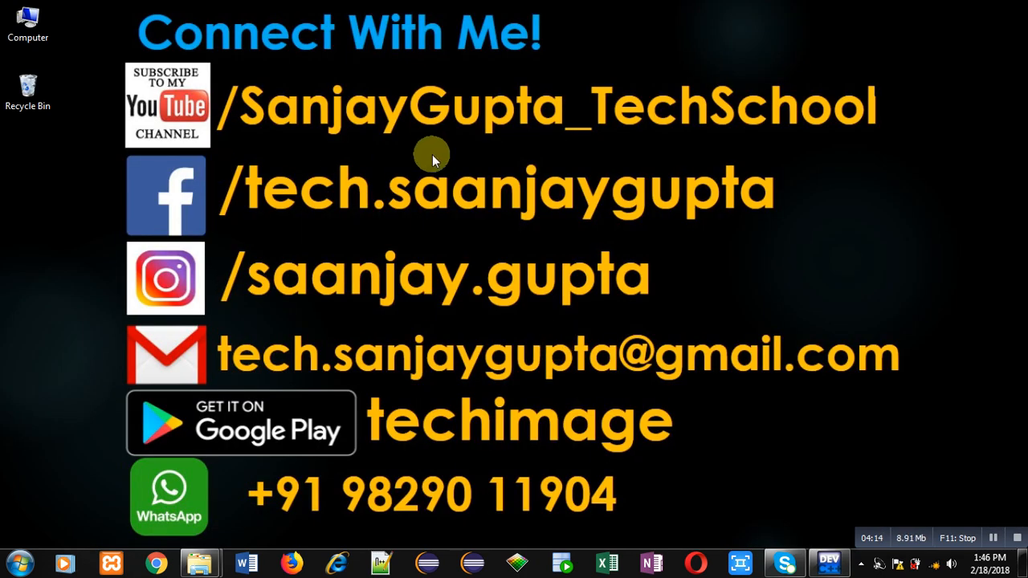
{"action": "mouse_move", "coordinate": [167, 149]}
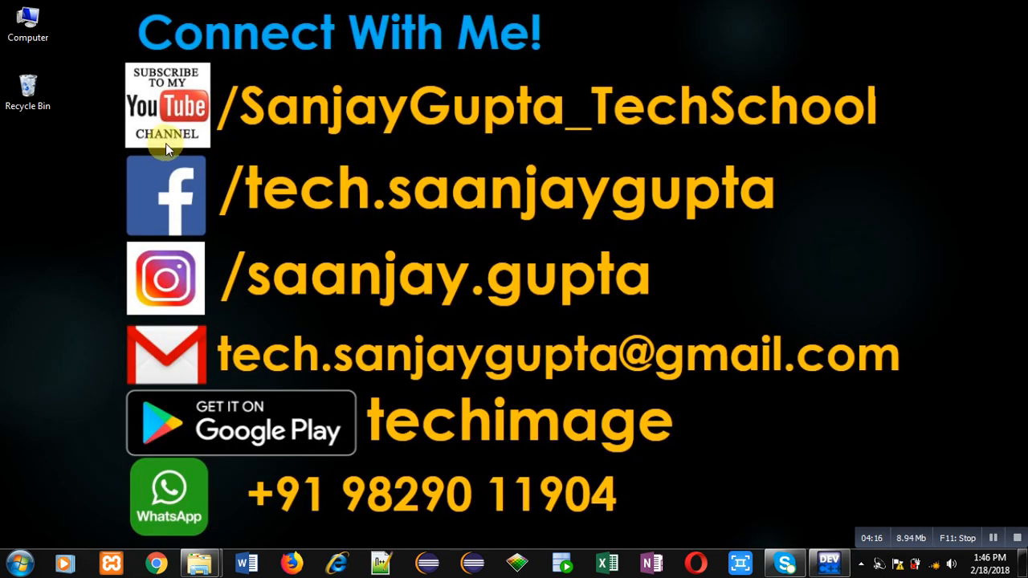
{"action": "mouse_move", "coordinate": [236, 143]}
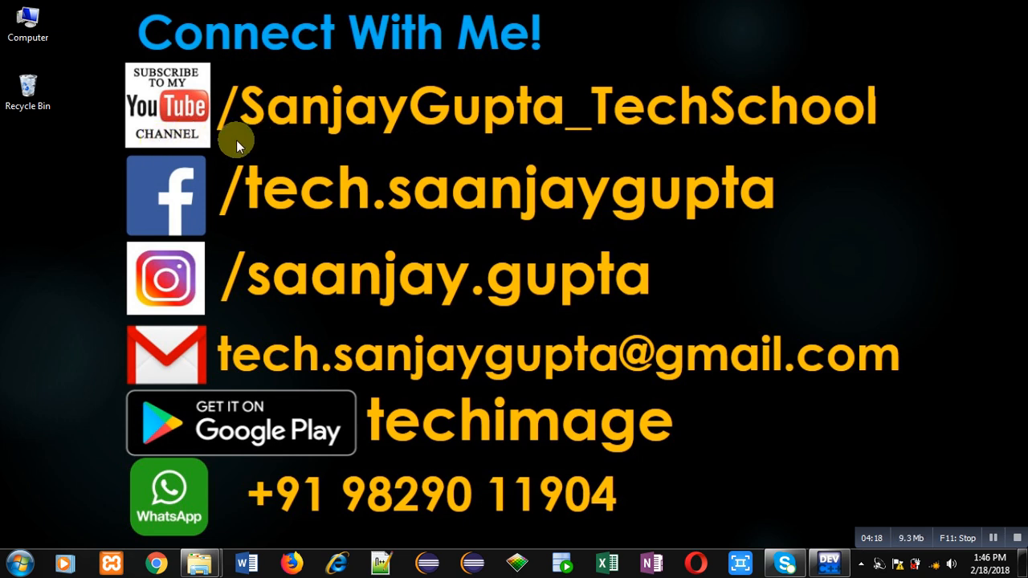
{"action": "mouse_move", "coordinate": [184, 140]}
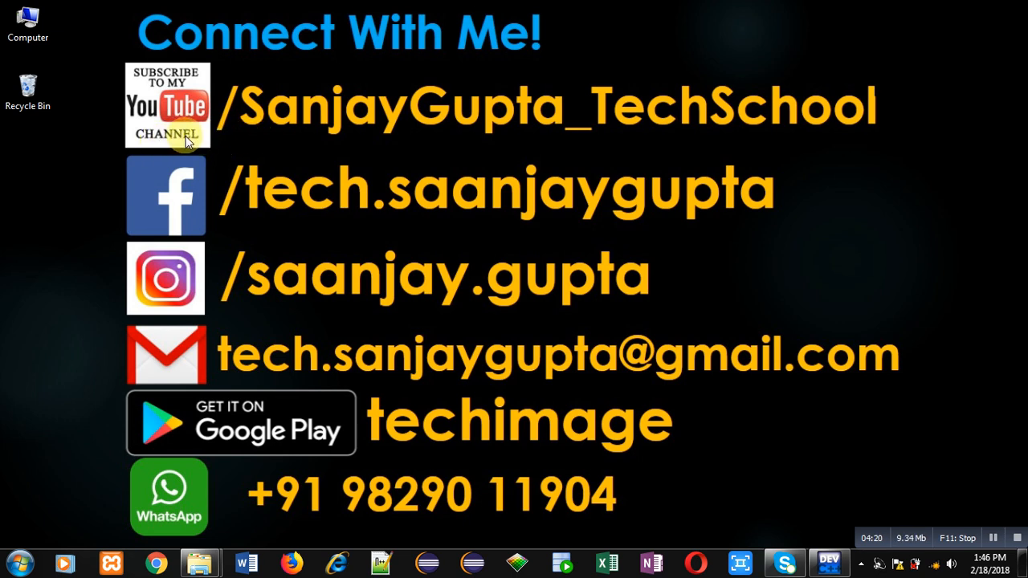
{"action": "mouse_move", "coordinate": [625, 132]}
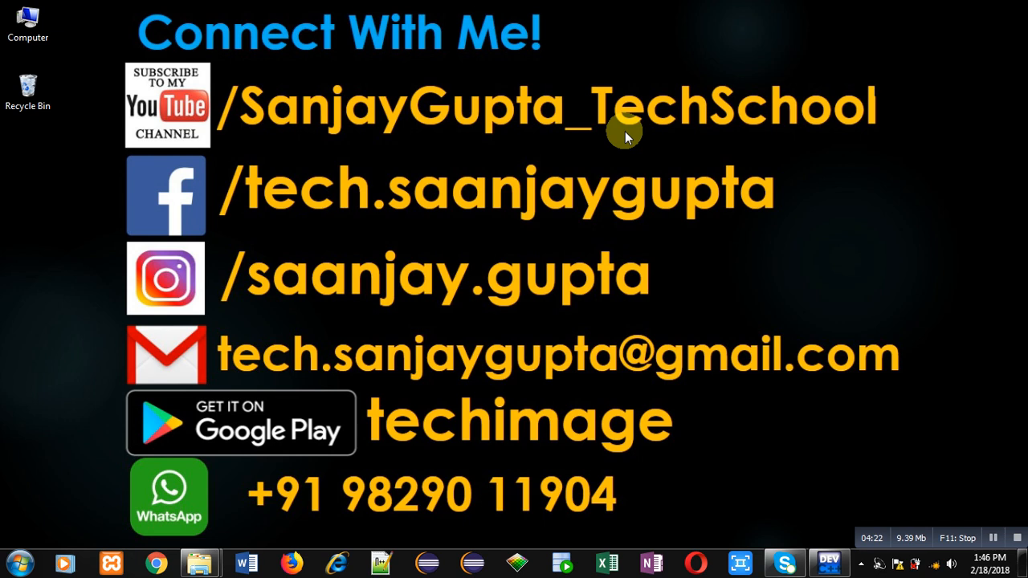
{"action": "mouse_move", "coordinate": [393, 460]}
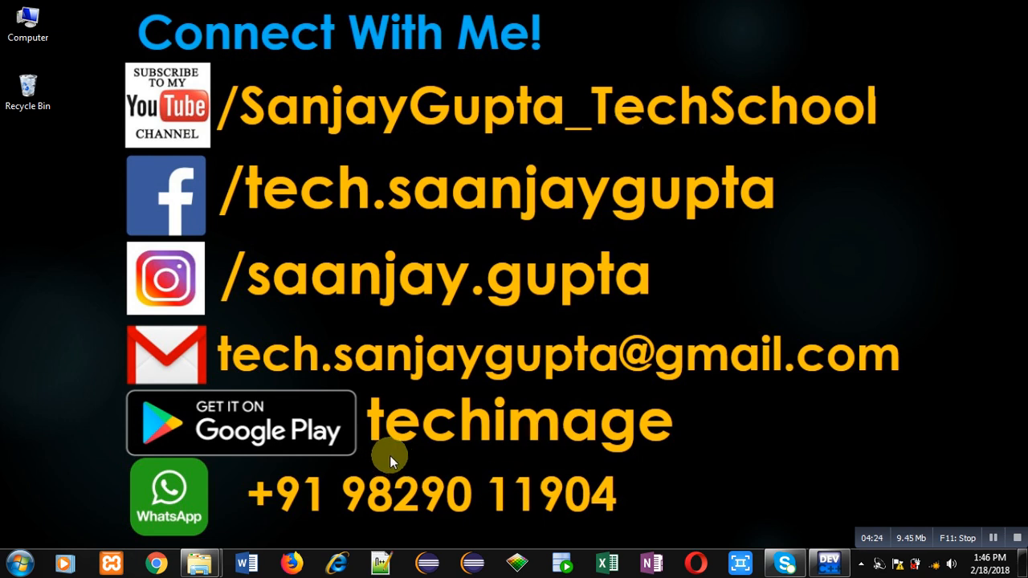